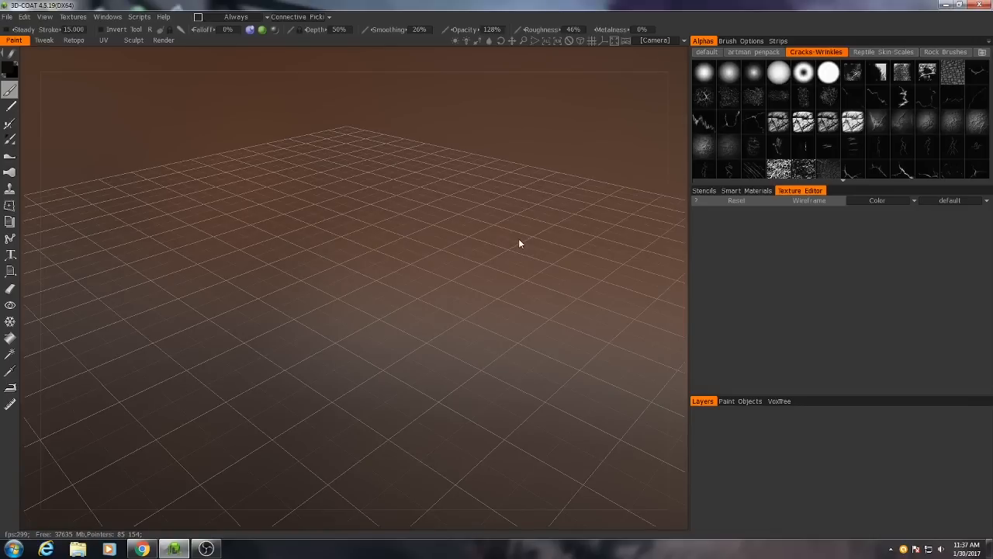
mouse_move(317, 201)
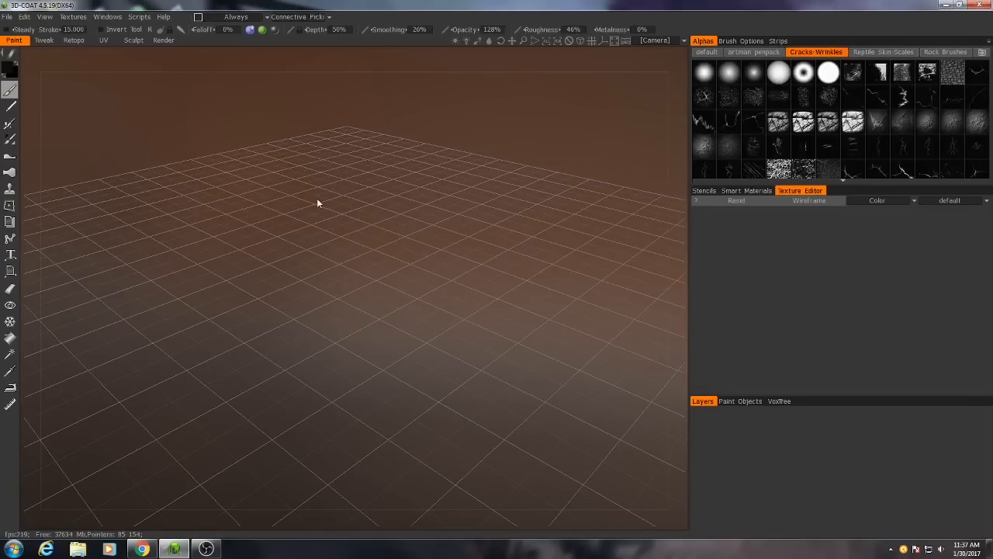
mouse_move(345, 193)
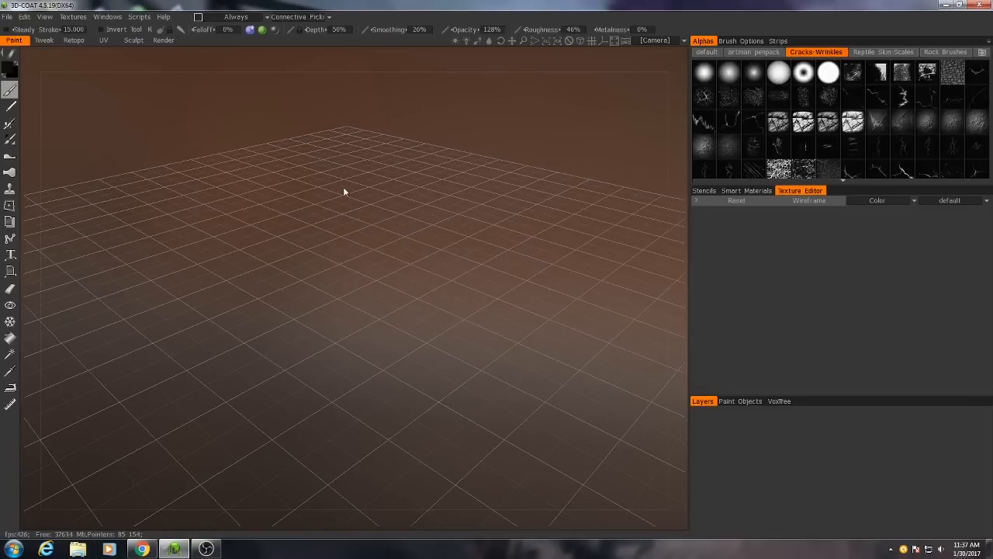
Step: Choose Ship_Crane_MainArm.obj as the model to import for per-pixel painting
click(8, 15)
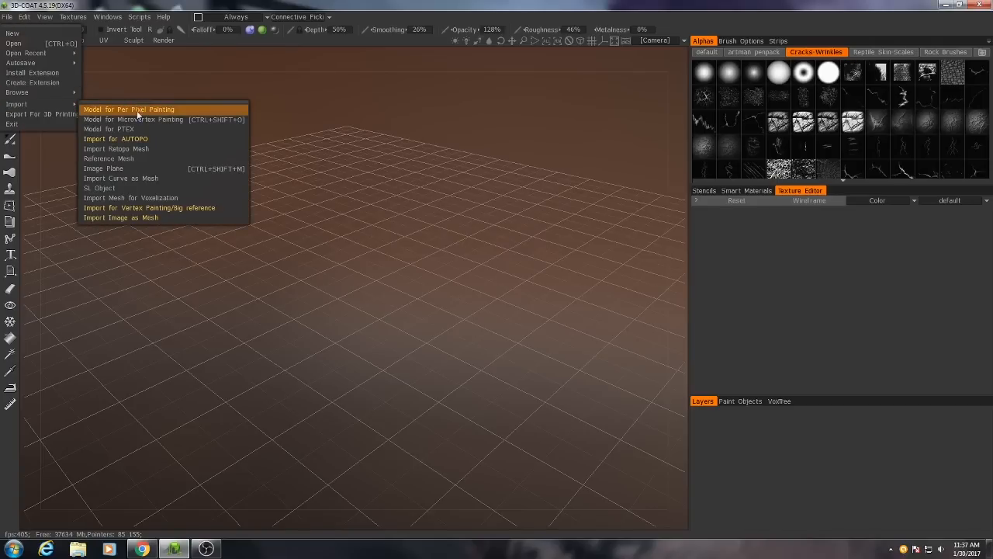
mouse_move(150, 108)
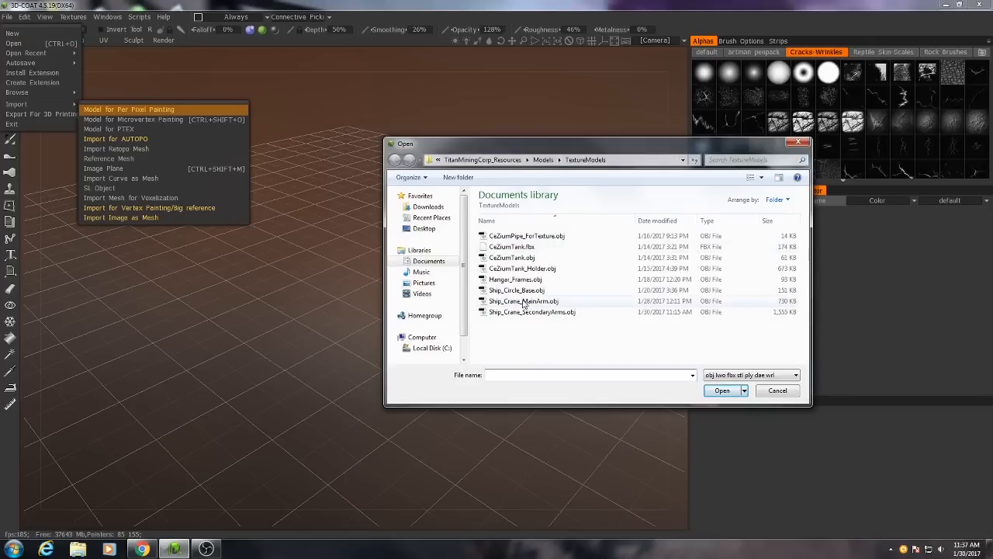
click(525, 301)
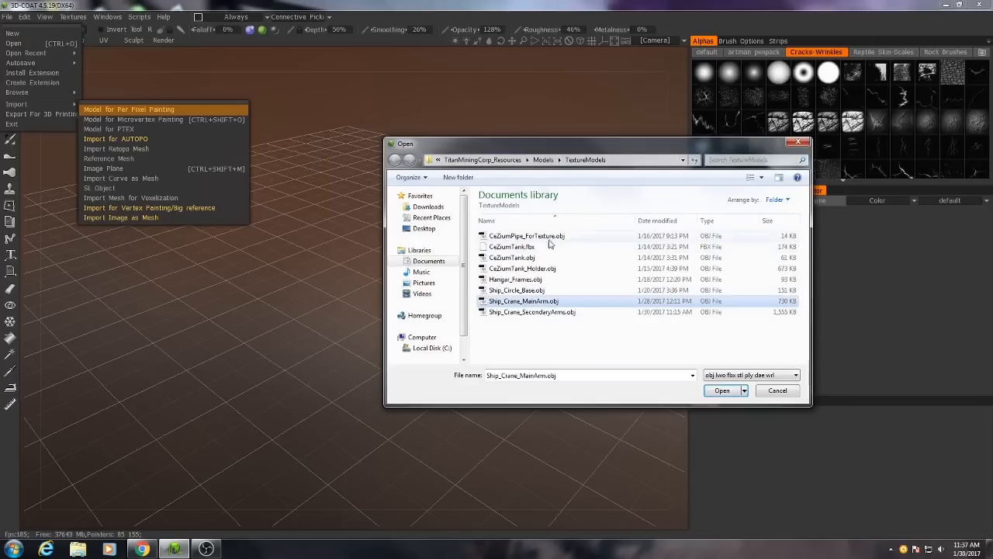
mouse_move(524, 301)
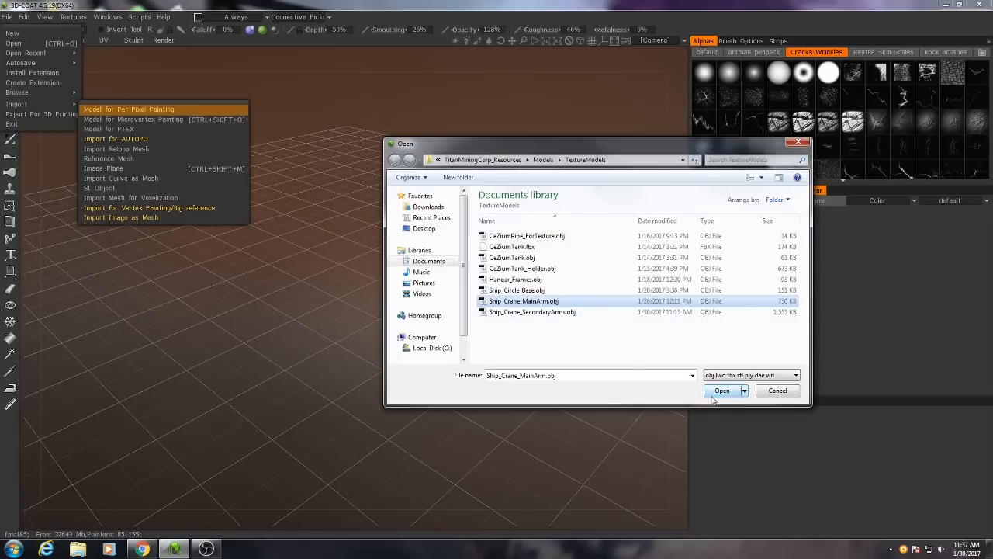
Step: Load the main arm with UV set name MainArm and 2048 texture width and height
click(722, 392)
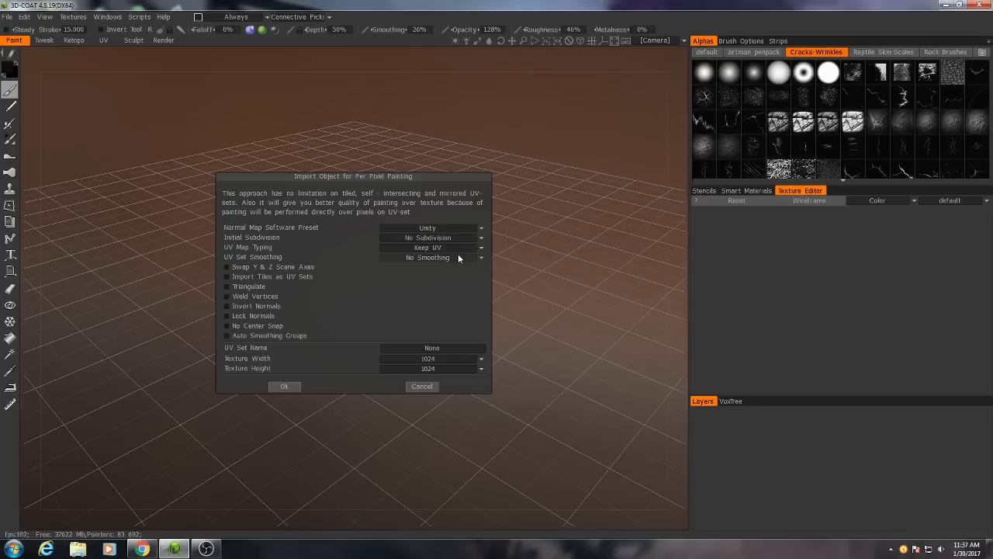
mouse_move(489, 242)
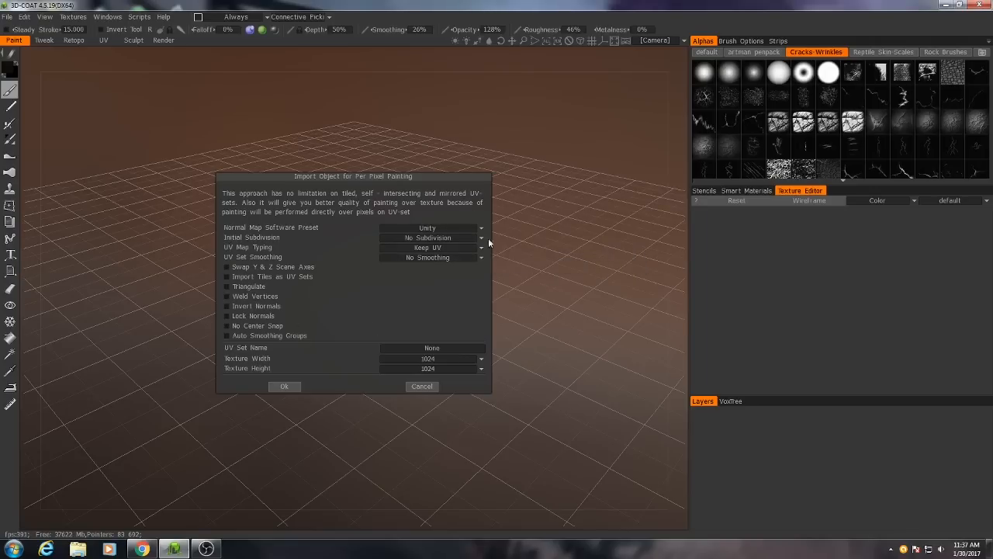
mouse_move(399, 274)
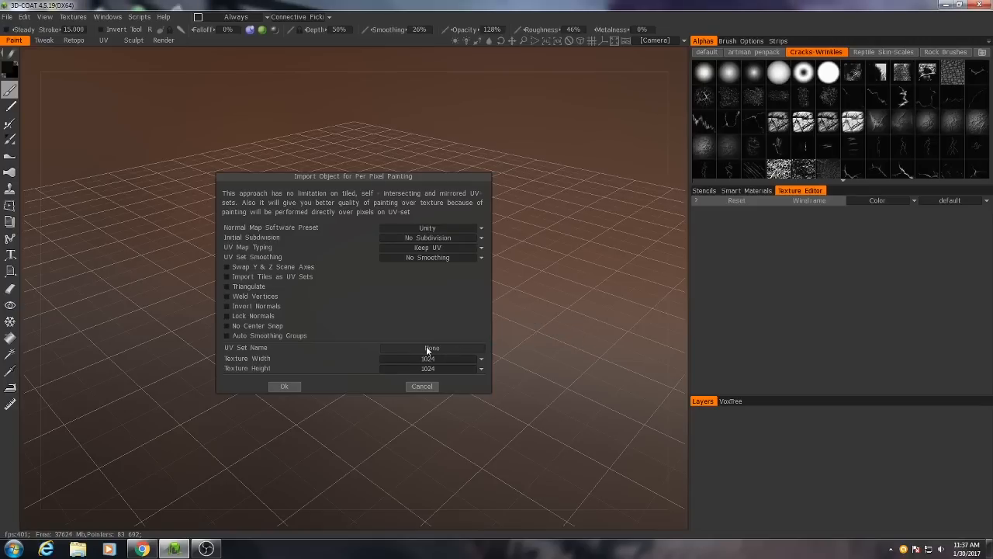
click(431, 348)
text(MainArm)
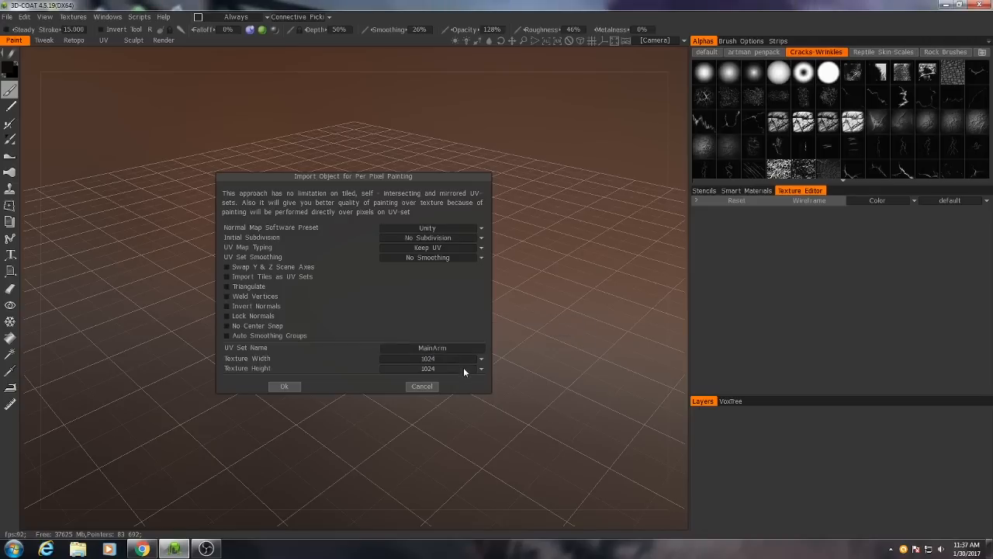
mouse_move(441, 364)
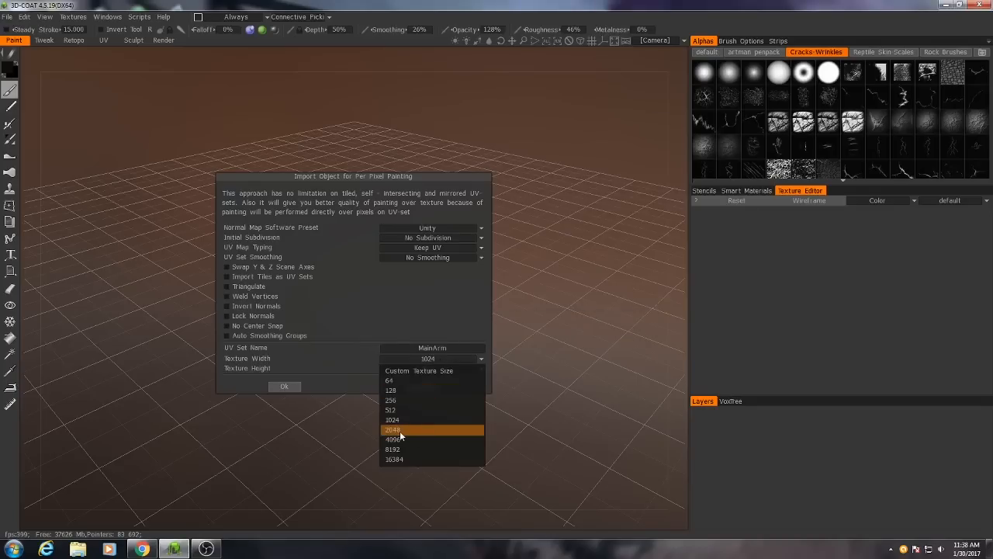
click(393, 428)
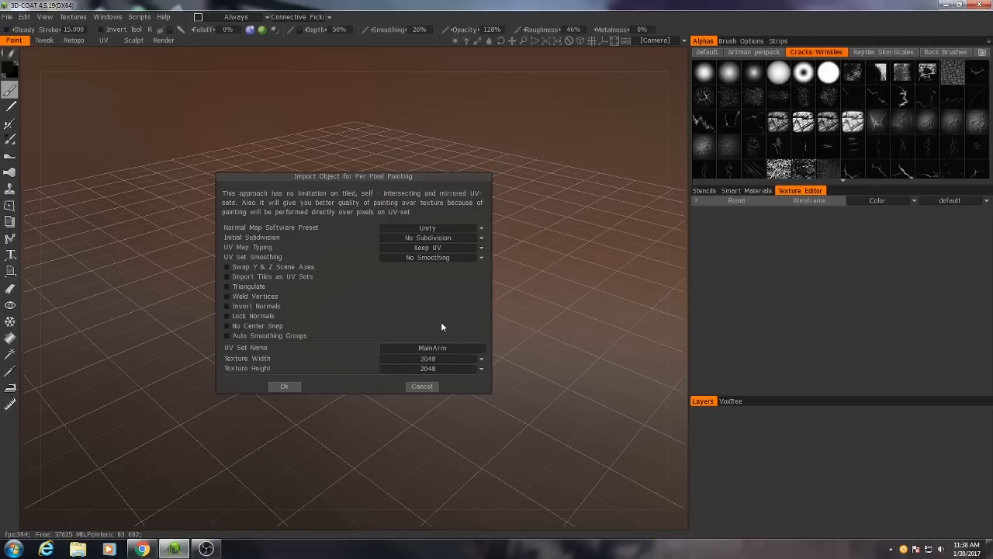
click(285, 385)
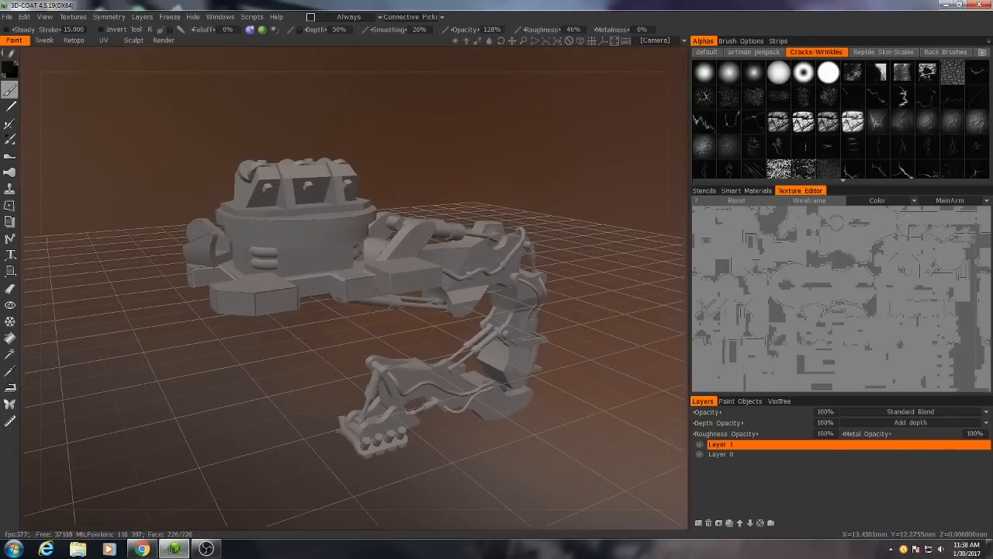
mouse_move(85, 109)
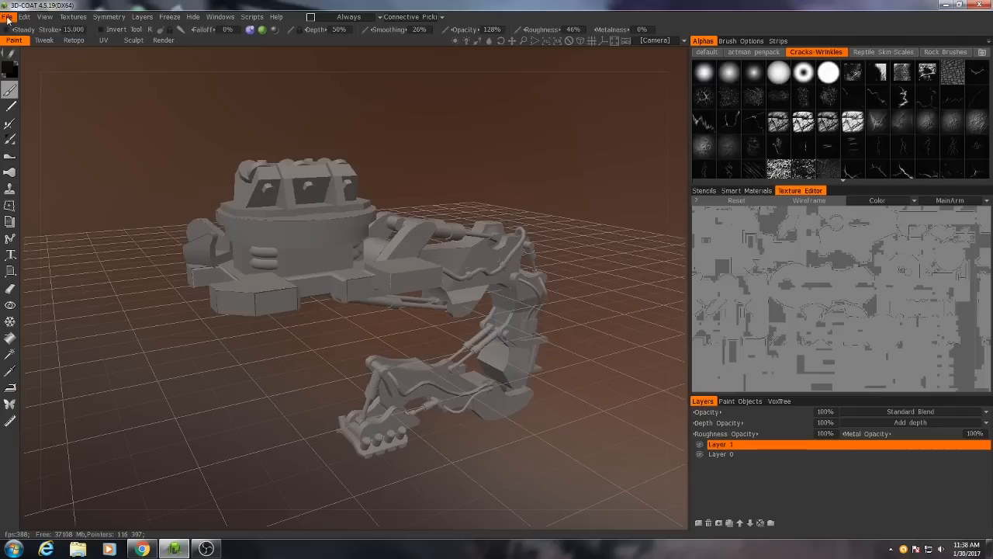
Step: Use Import Object and pick Ship_Crane_SecondaryArms.obj to add to the scene
click(9, 16)
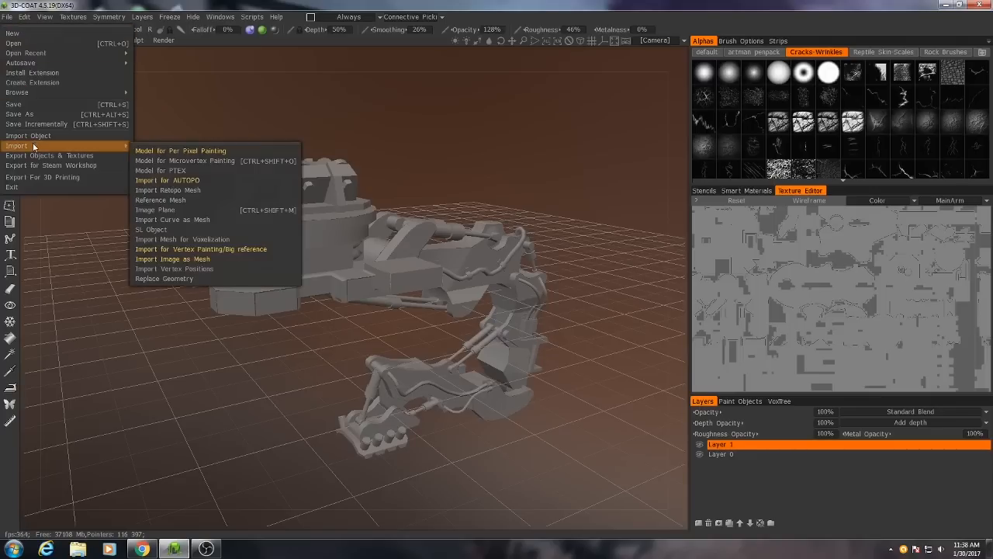
mouse_move(180, 151)
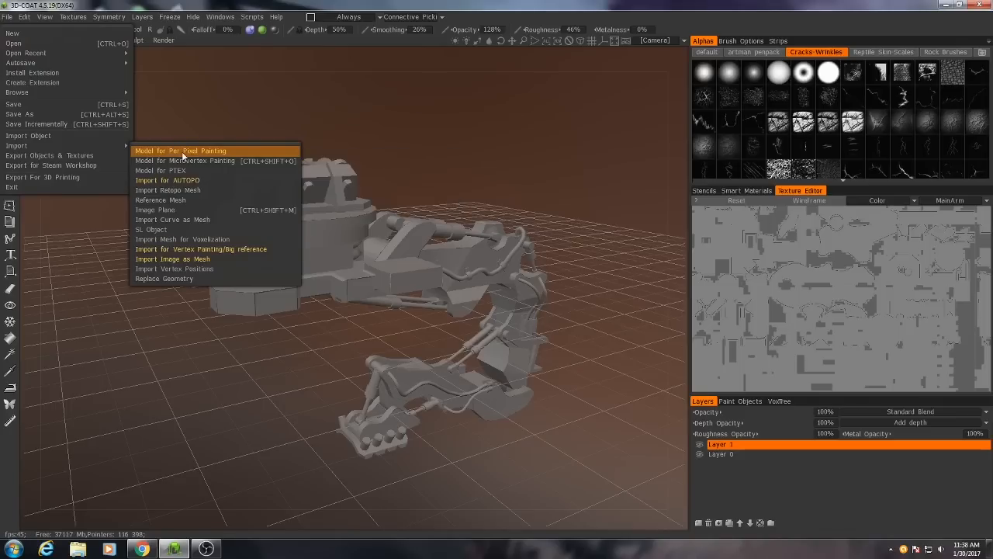
mouse_move(28, 137)
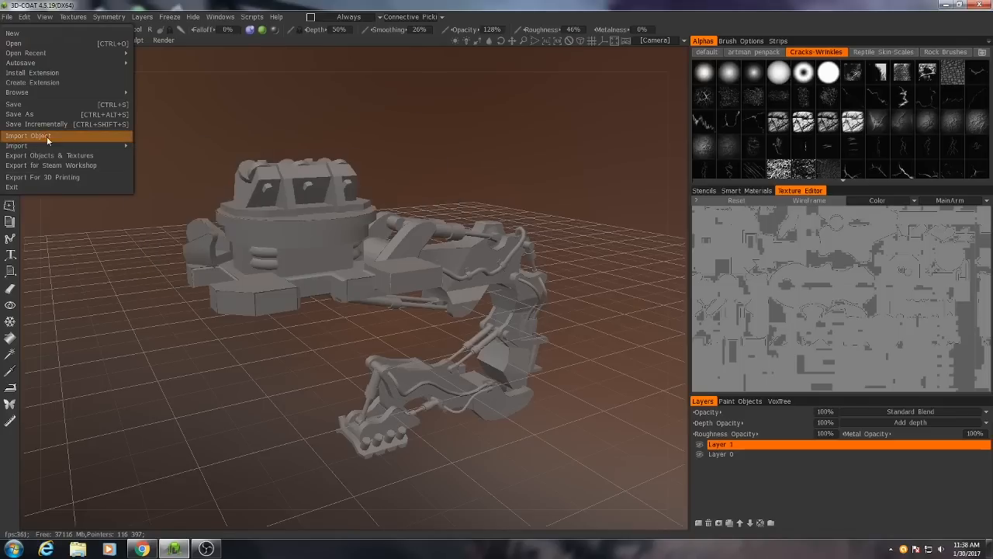
mouse_move(35, 137)
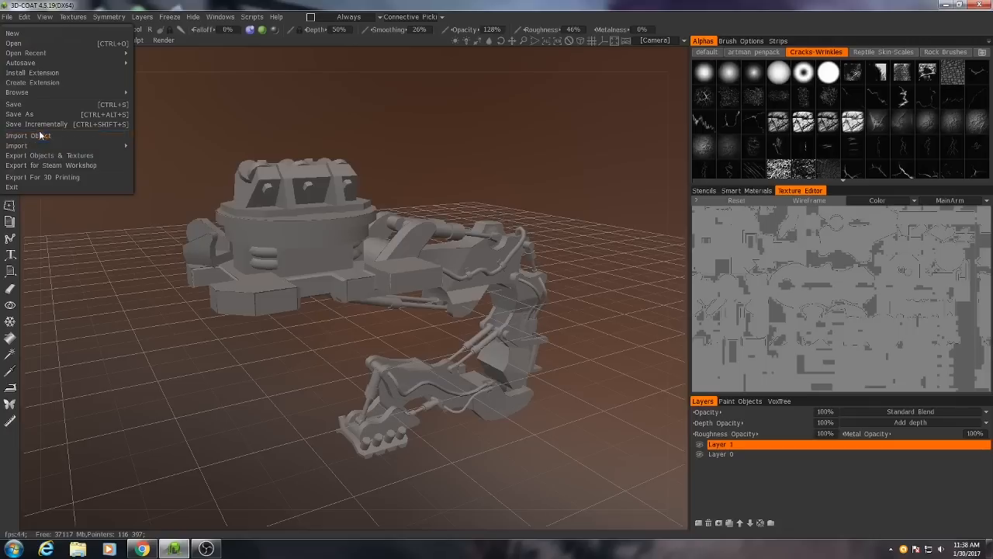
click(28, 136)
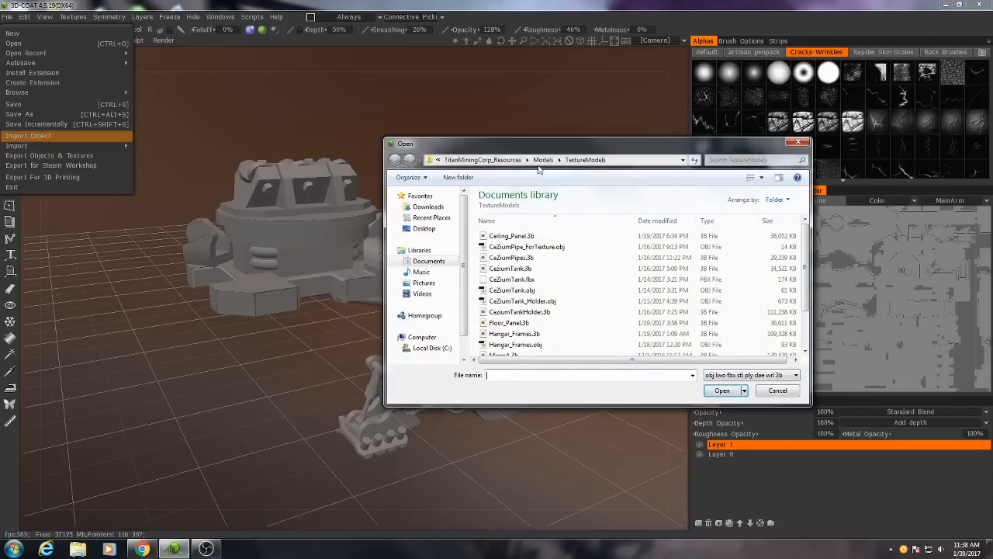
scroll(down, 3)
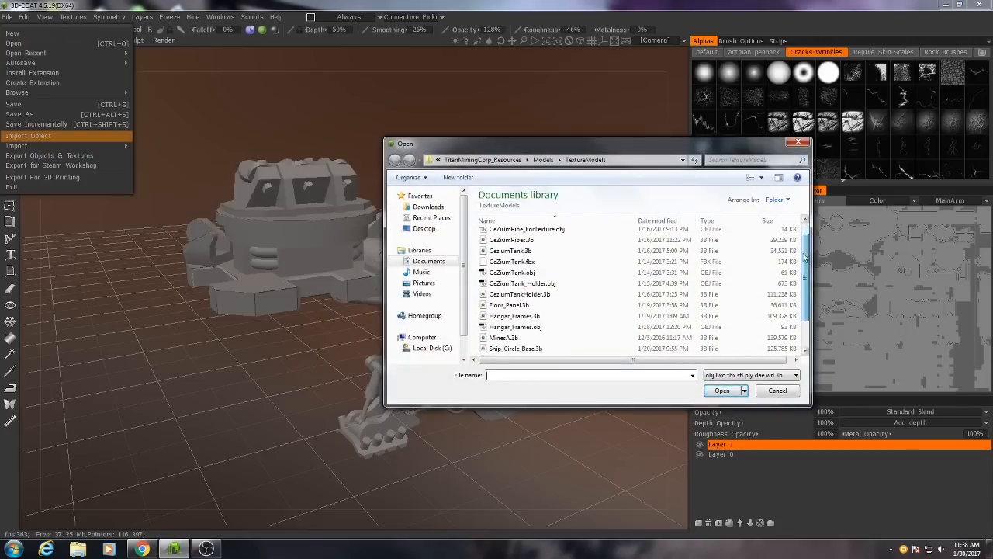
scroll(down, 3)
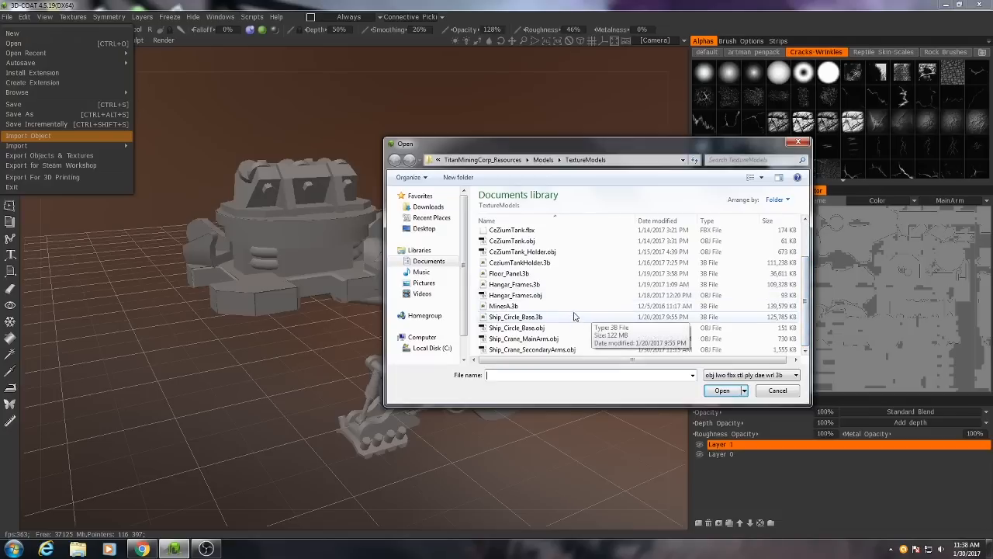
mouse_move(540, 354)
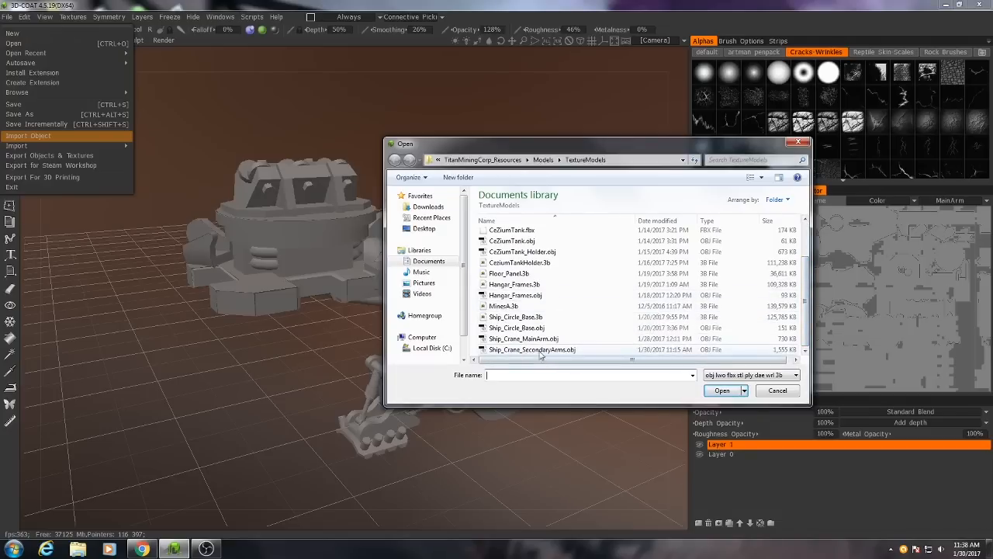
click(532, 349)
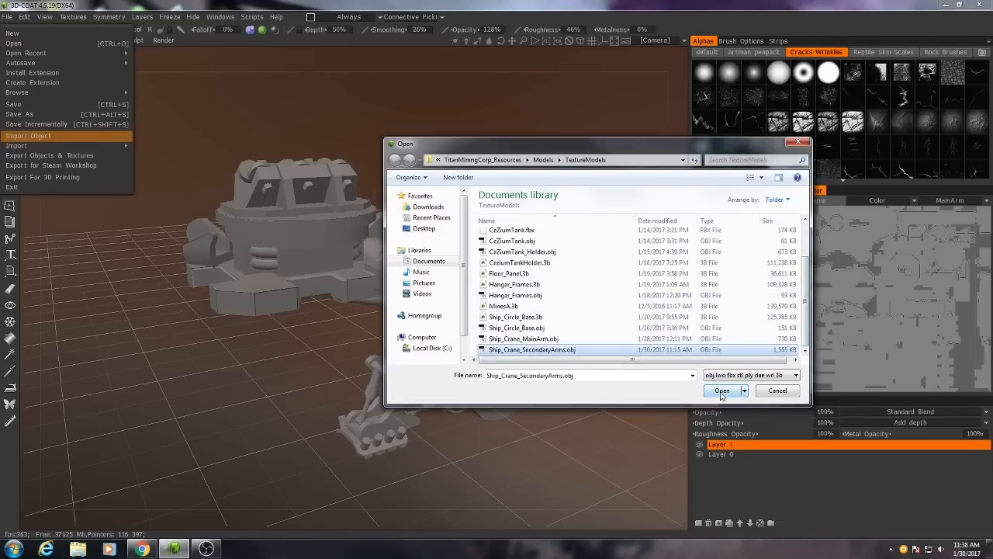
Step: Load the secondary arms with UV set named 'Second' and 2048 texture resolution
click(722, 391)
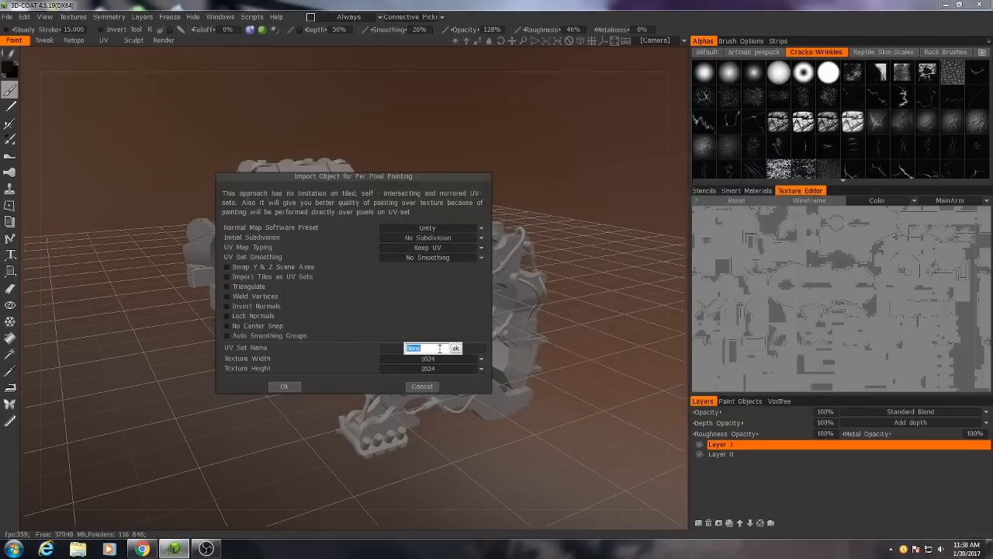
text(SecondaryArms)
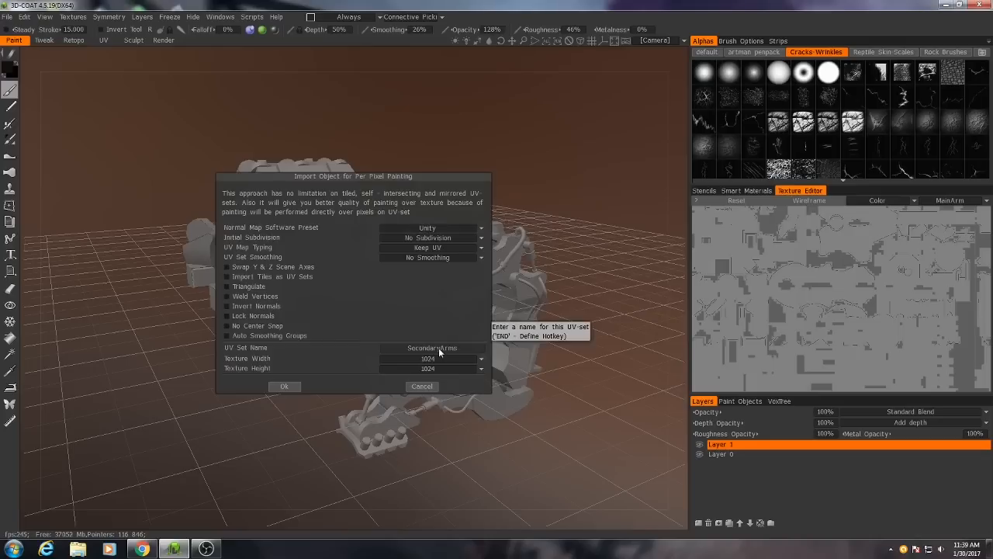
click(432, 358)
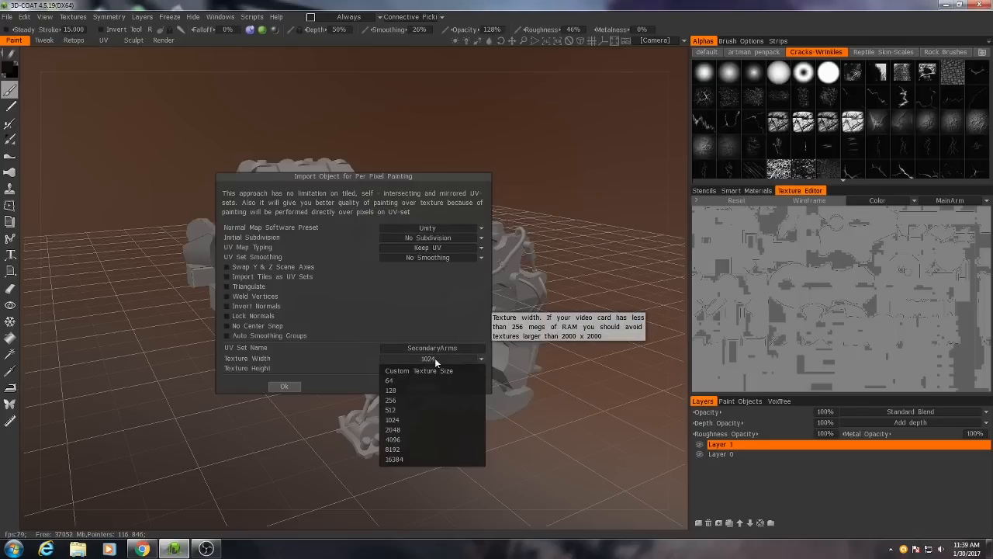
mouse_move(432, 370)
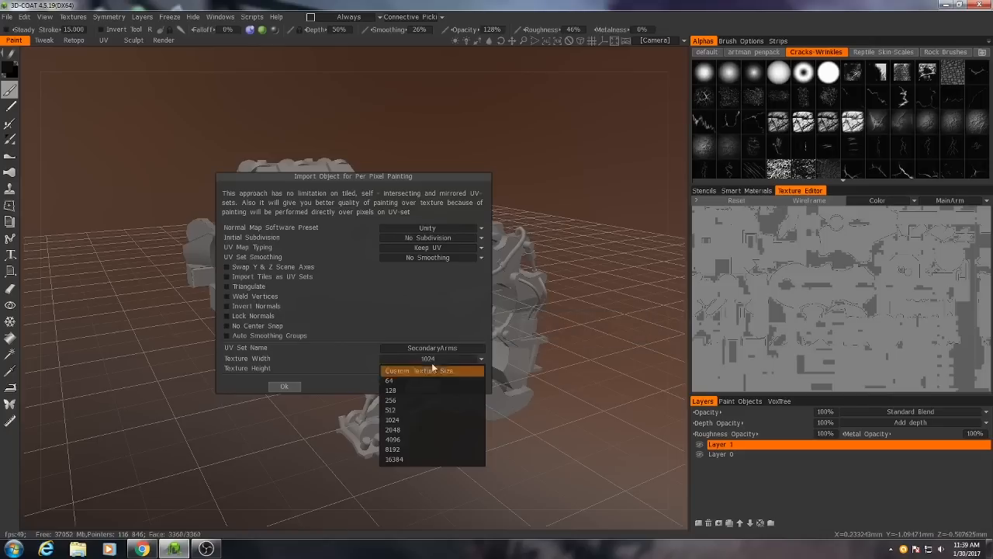
click(393, 429)
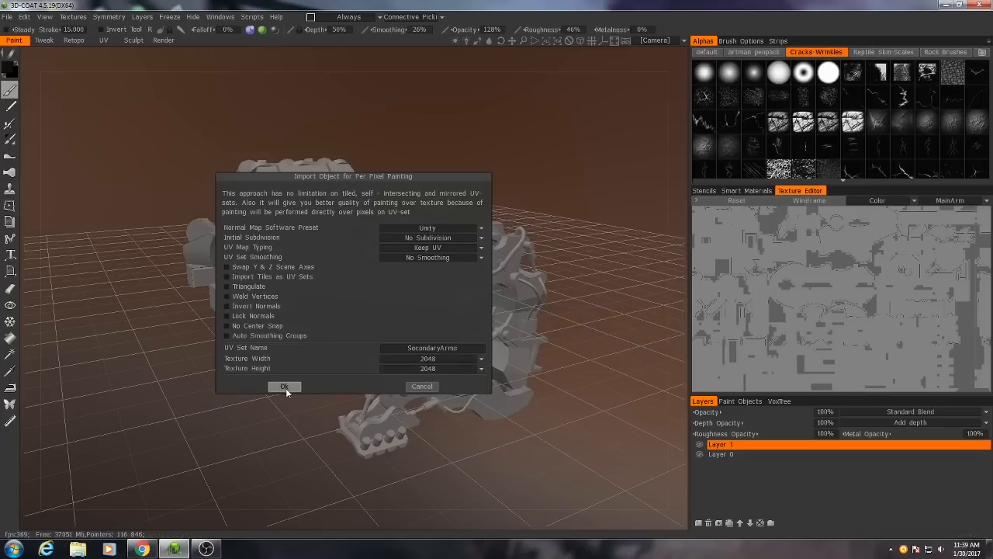
click(284, 387)
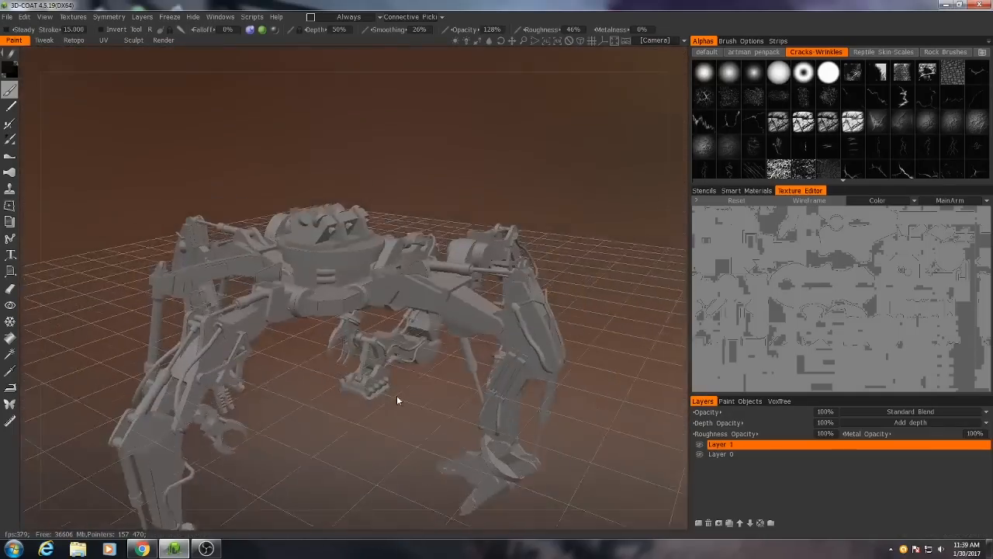
drag(397, 400, 380, 443)
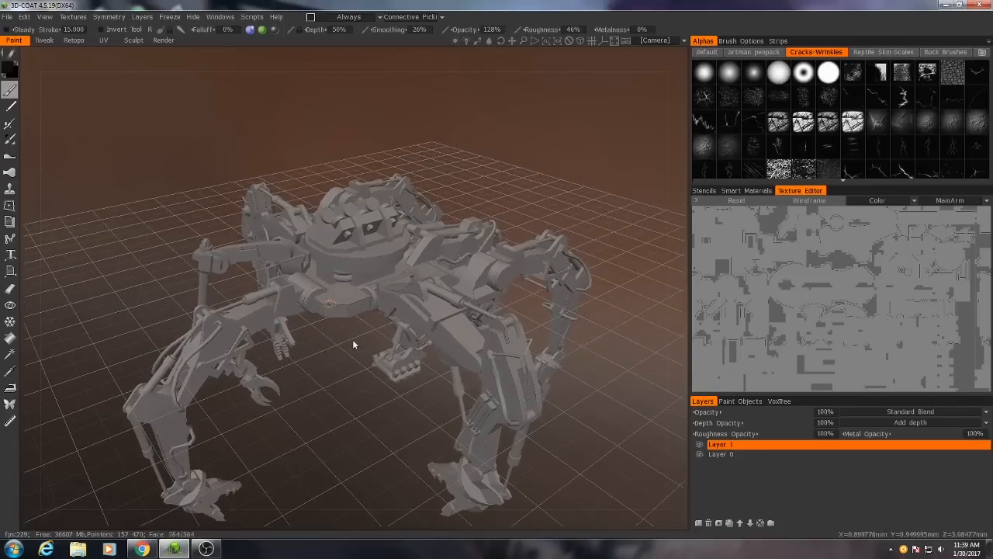
mouse_move(767, 481)
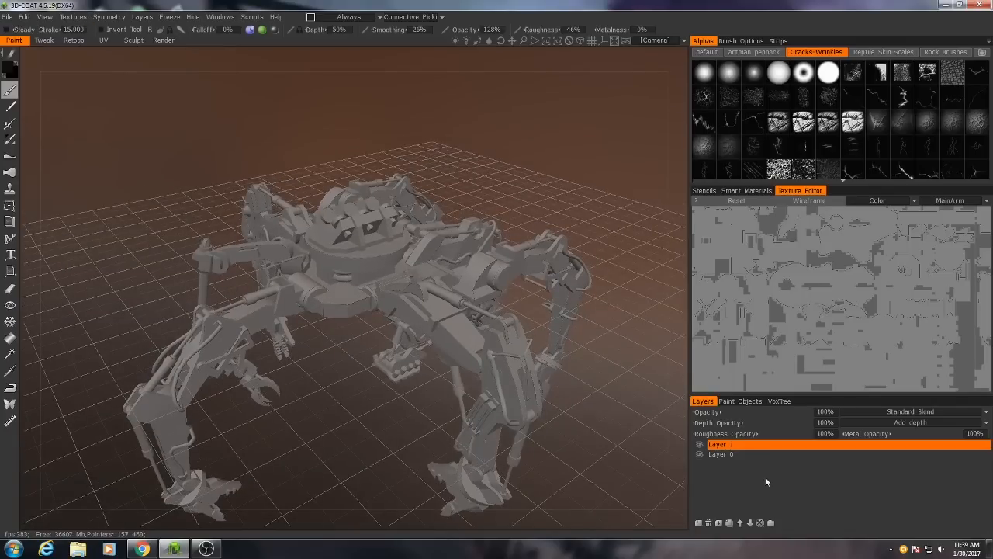
Step: Import a .tga normal map onto the chosen UV set, accepting the normal map options
click(73, 15)
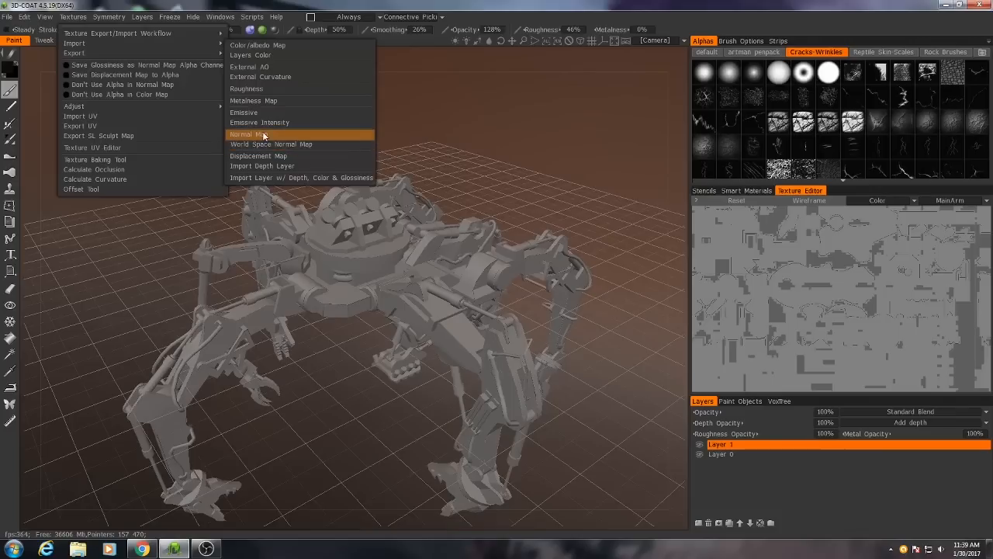
click(247, 134)
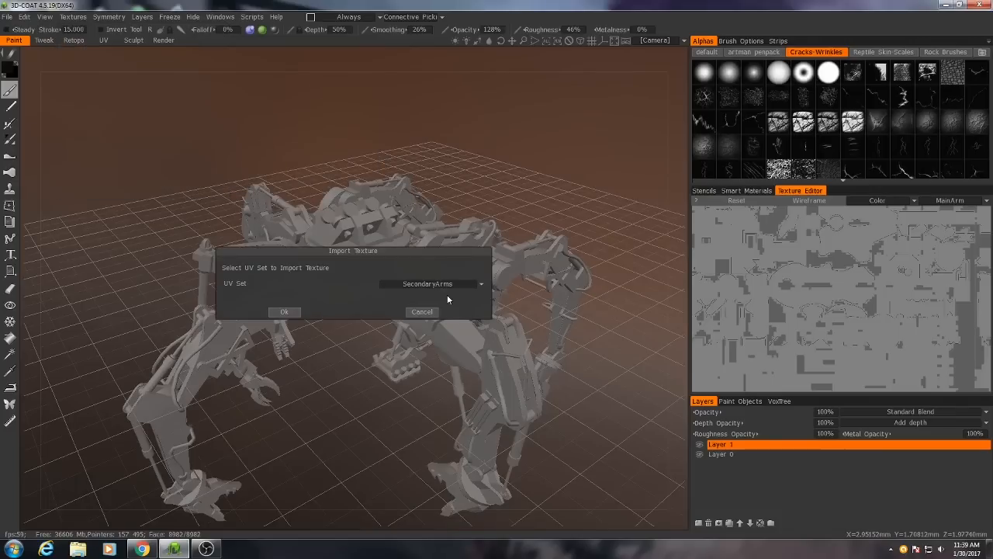
mouse_move(442, 292)
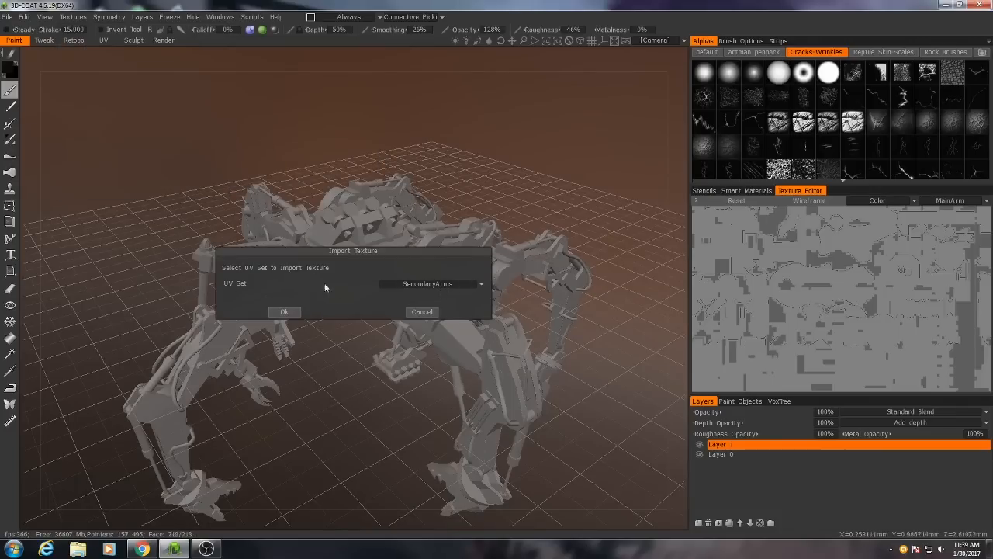
click(435, 283)
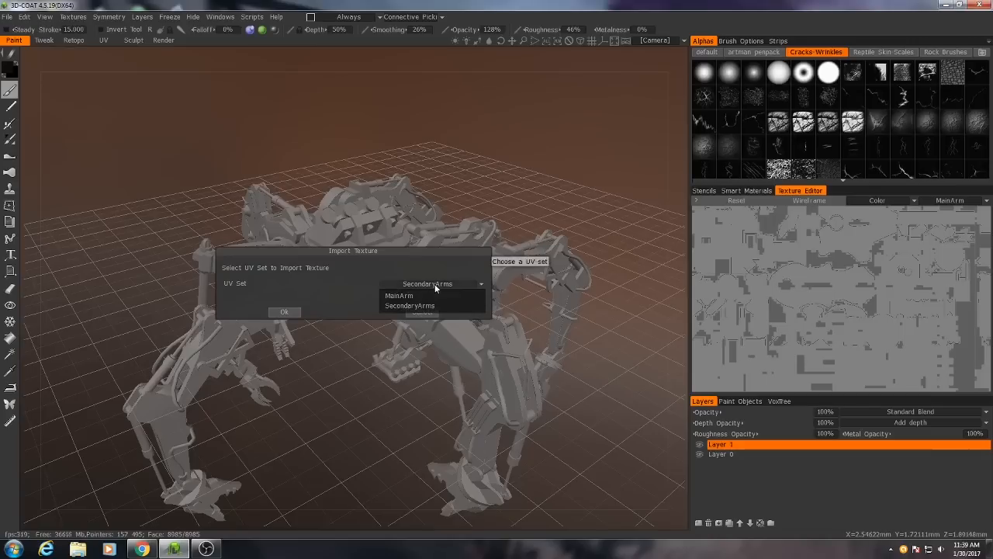
click(284, 310)
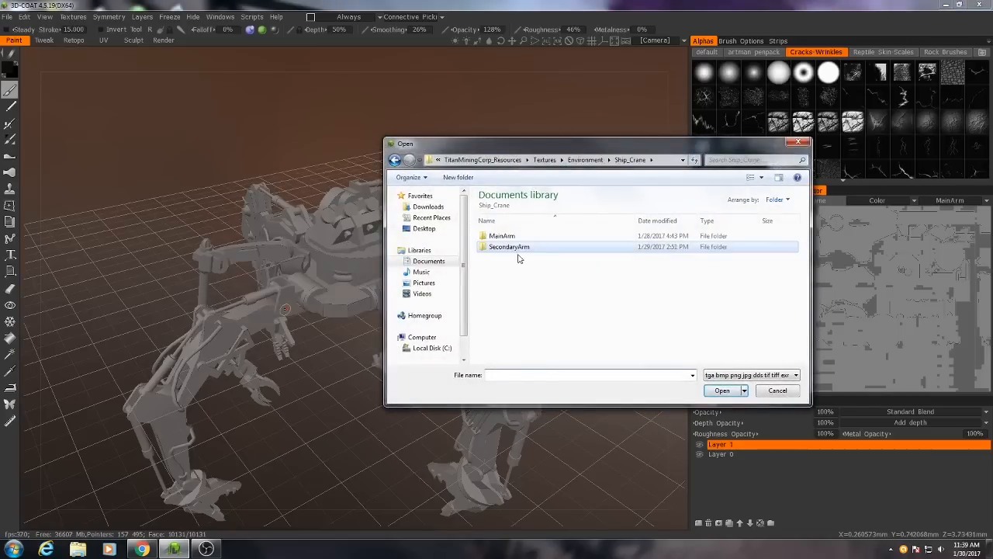
double_click(502, 236)
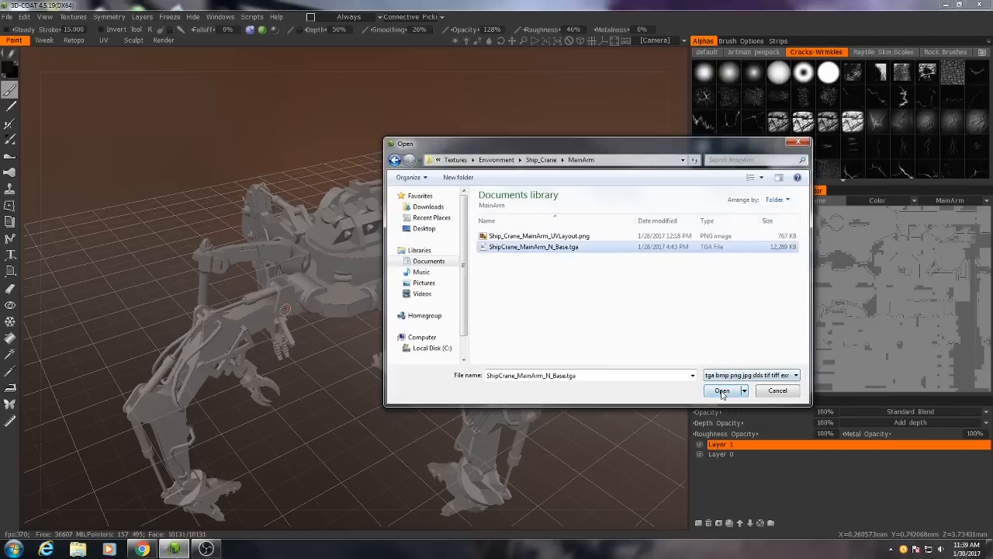
click(720, 391)
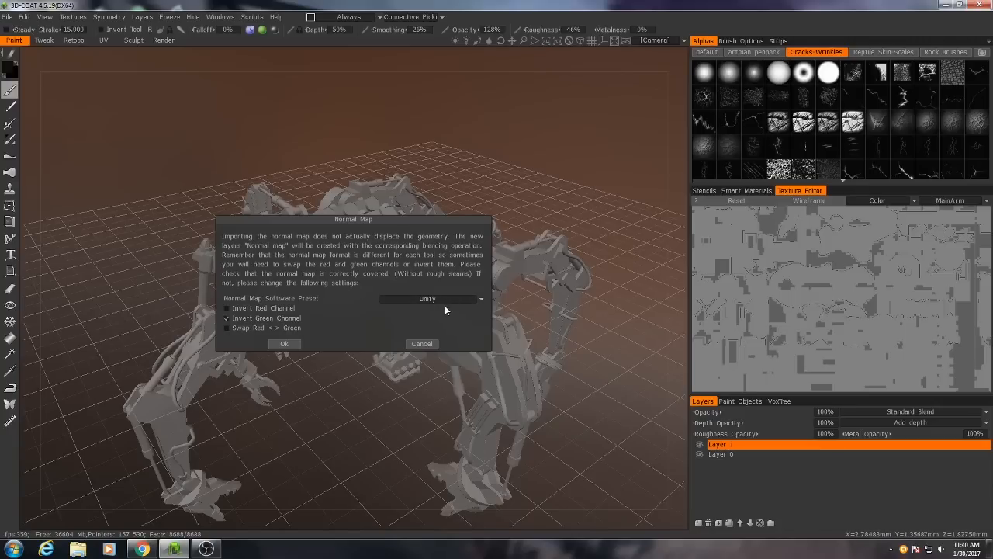
mouse_move(416, 308)
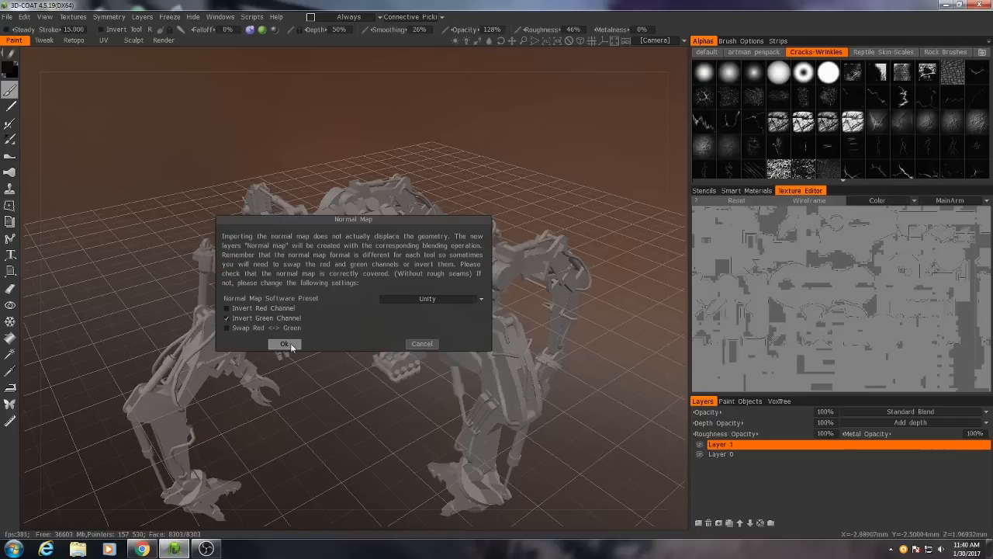
click(284, 344)
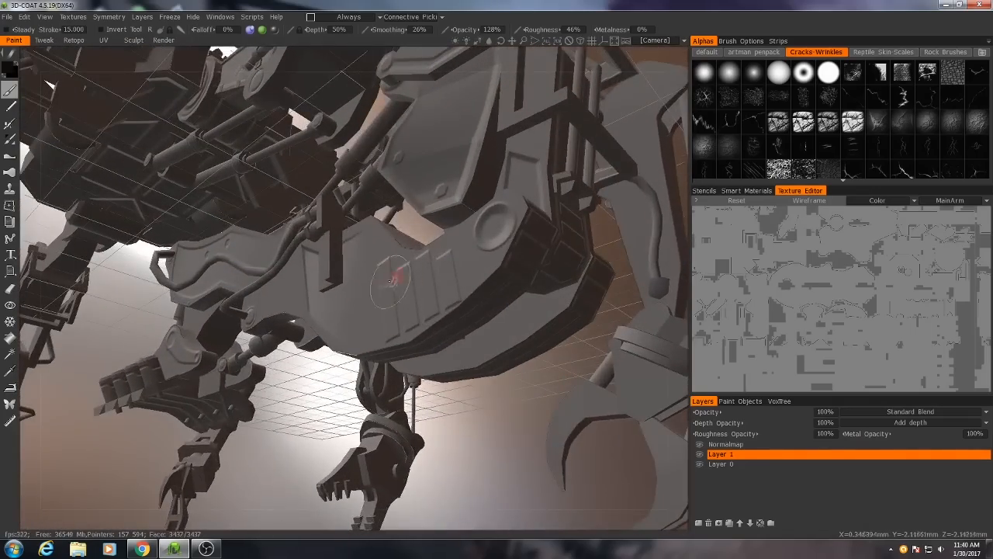
Step: Switch the Texture Editor preview to the Normals channel
click(888, 200)
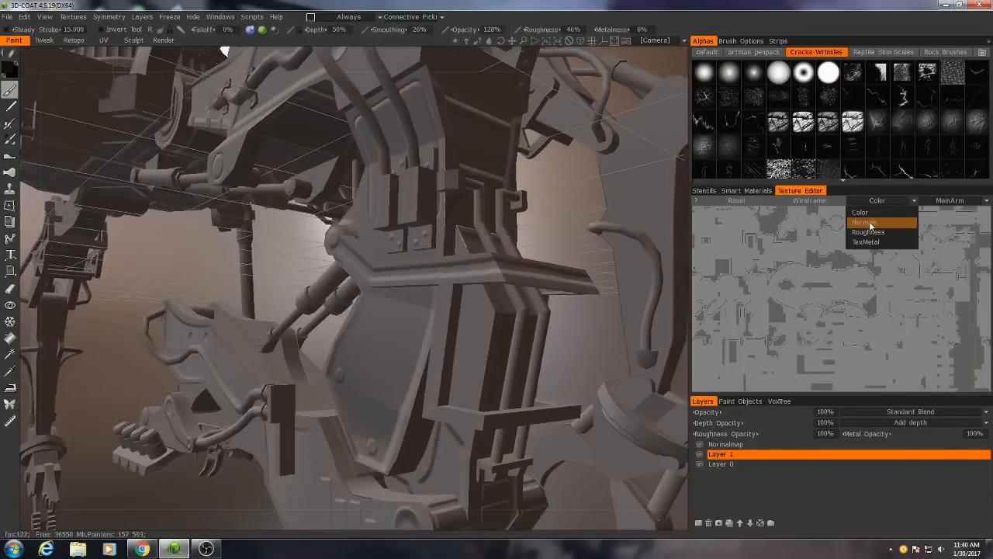
click(866, 222)
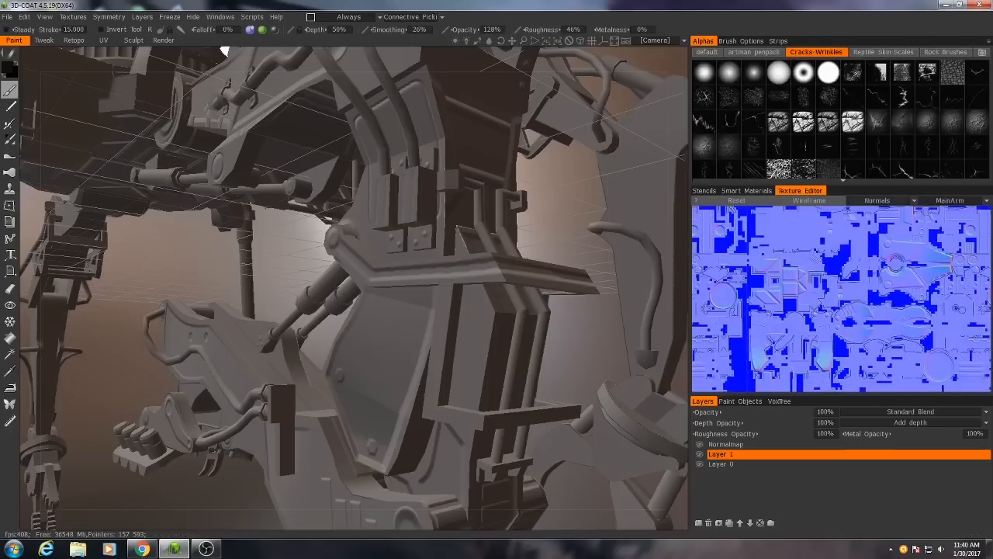
Step: Import the second normal map onto the other UV set with default options
click(73, 15)
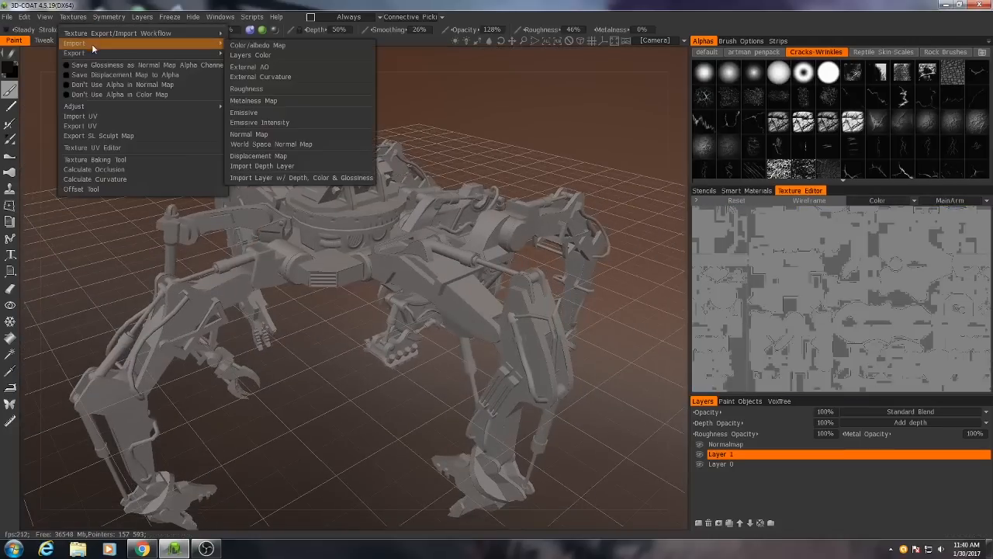
mouse_move(252, 111)
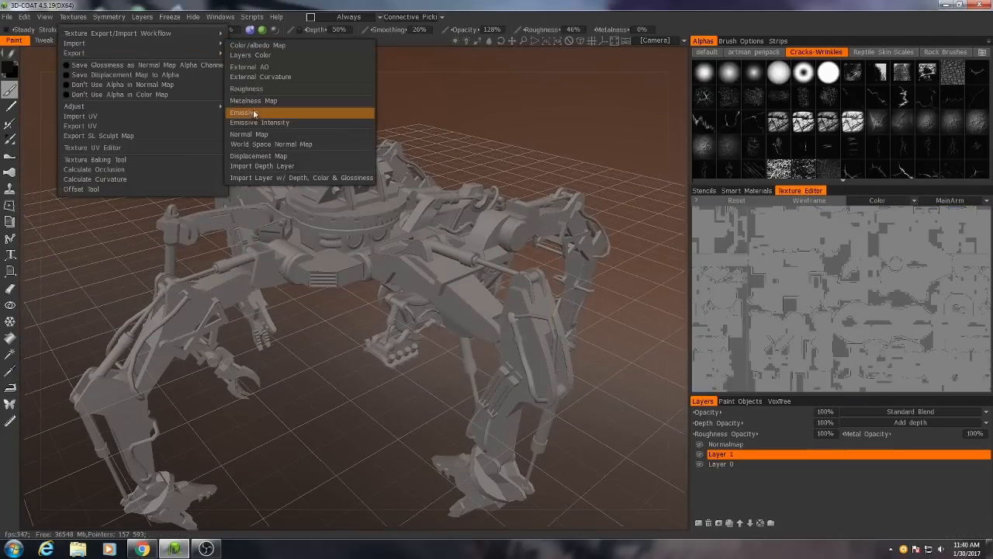
mouse_move(259, 122)
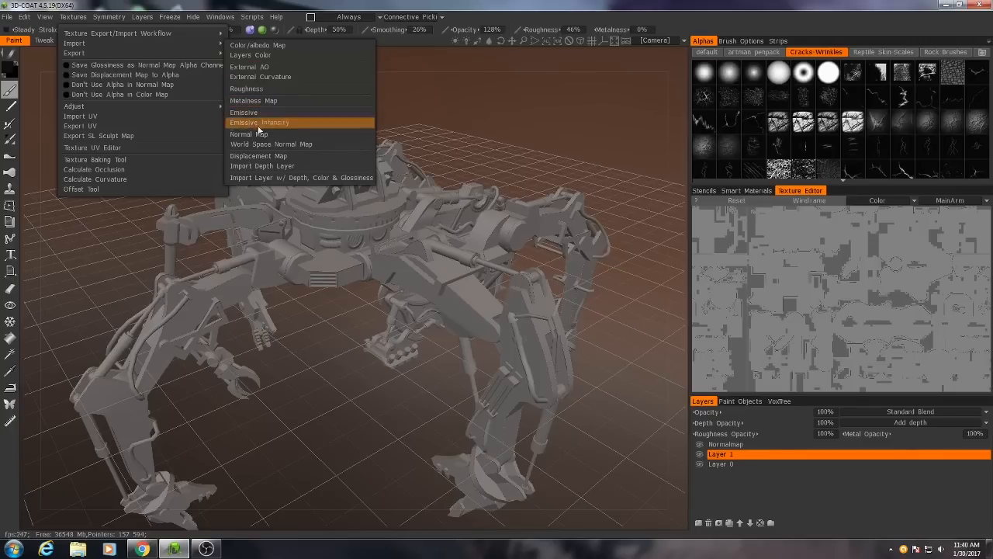
click(261, 164)
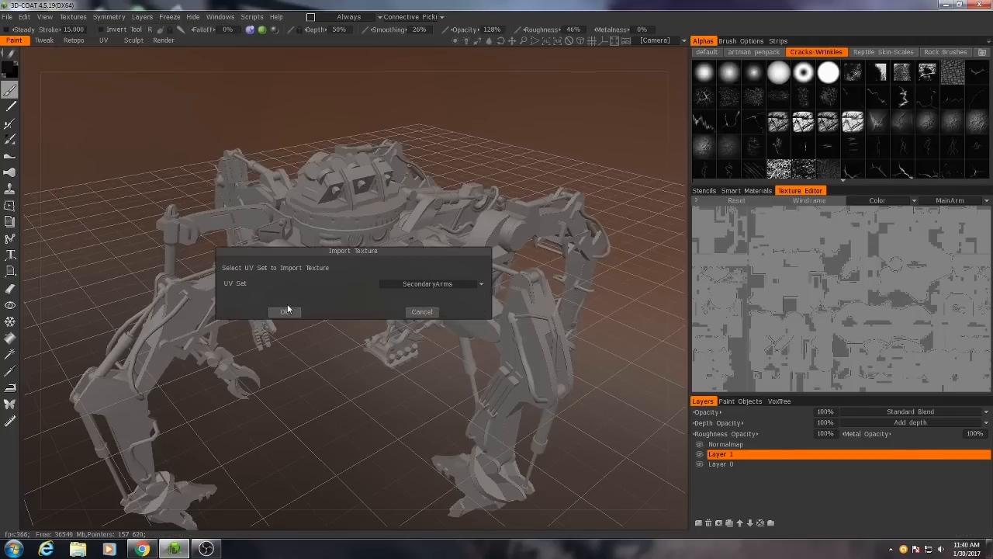
click(285, 311)
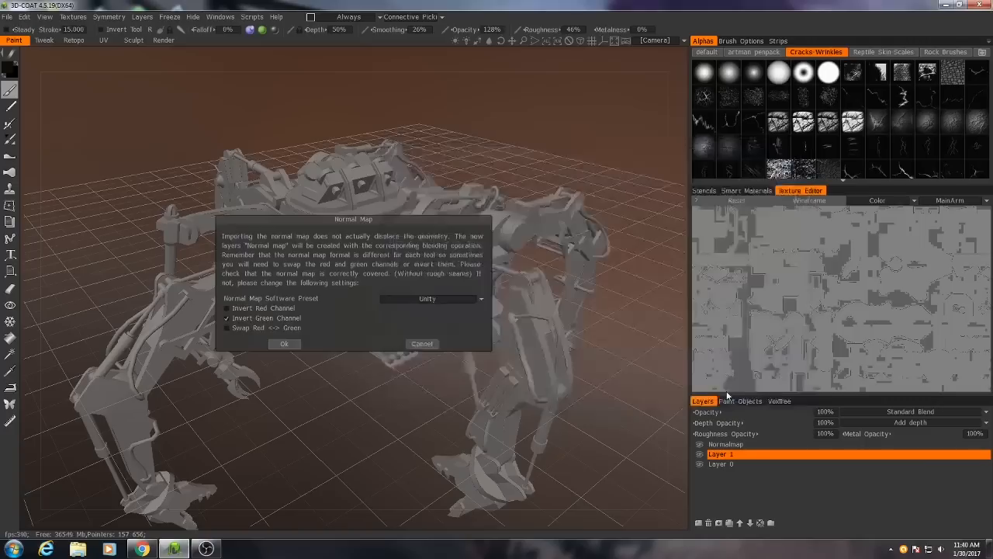
click(284, 344)
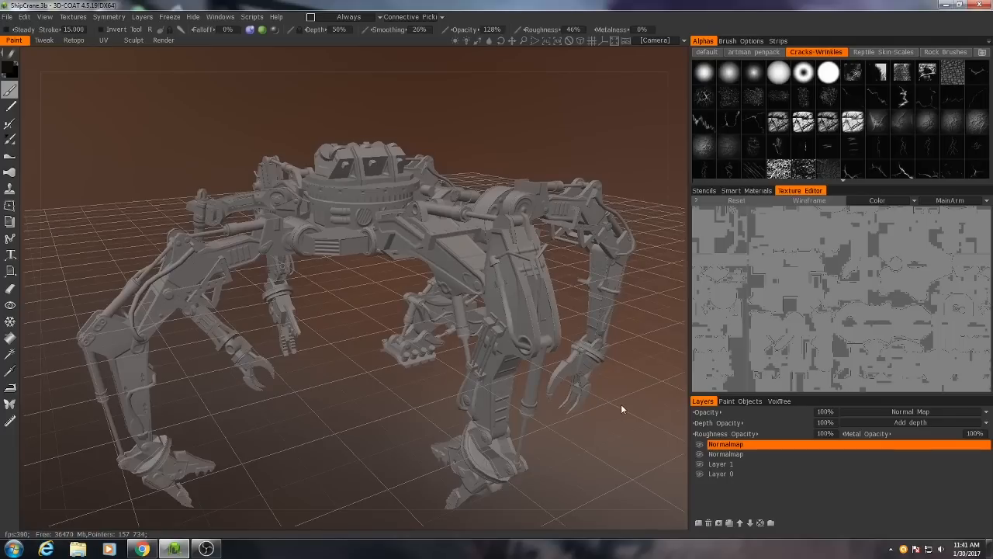
mouse_move(329, 307)
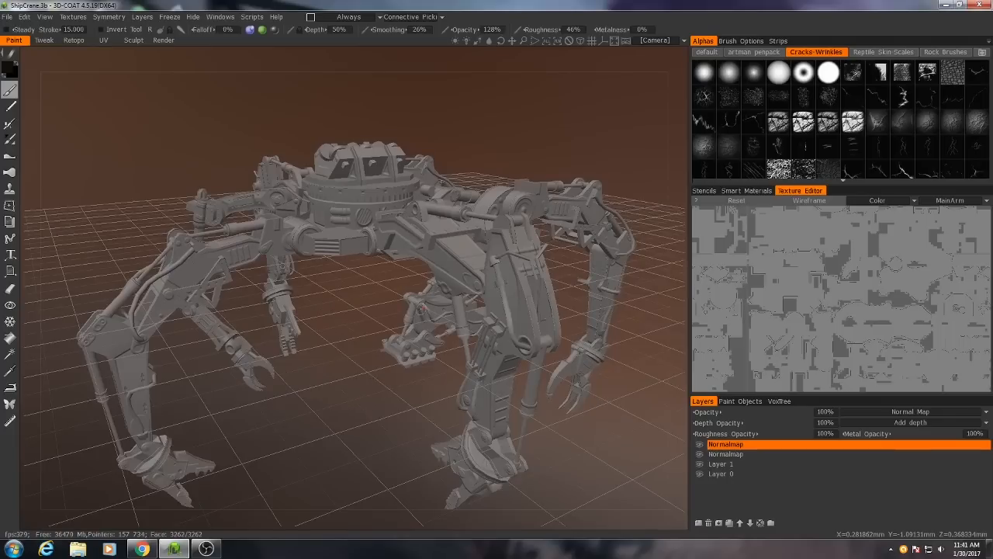
Step: Run Calculate Curvature from the Textures menu to add a CurvatureMap(Auto) layer
click(73, 15)
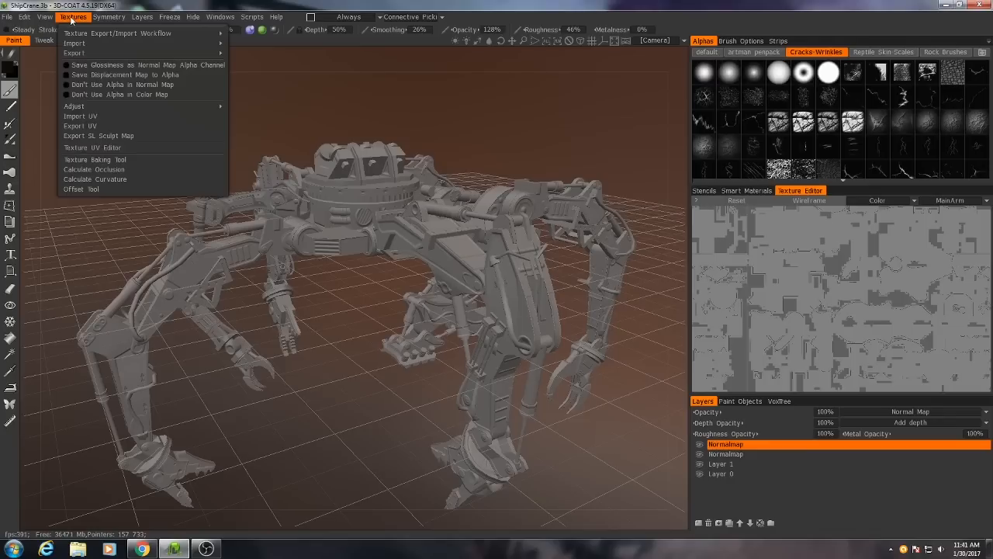
mouse_move(95, 180)
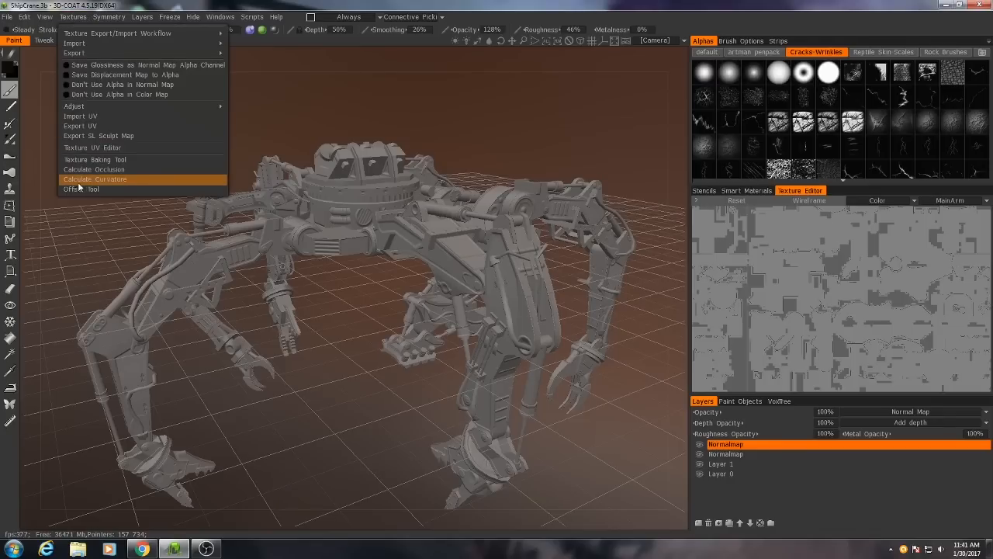
mouse_move(95, 180)
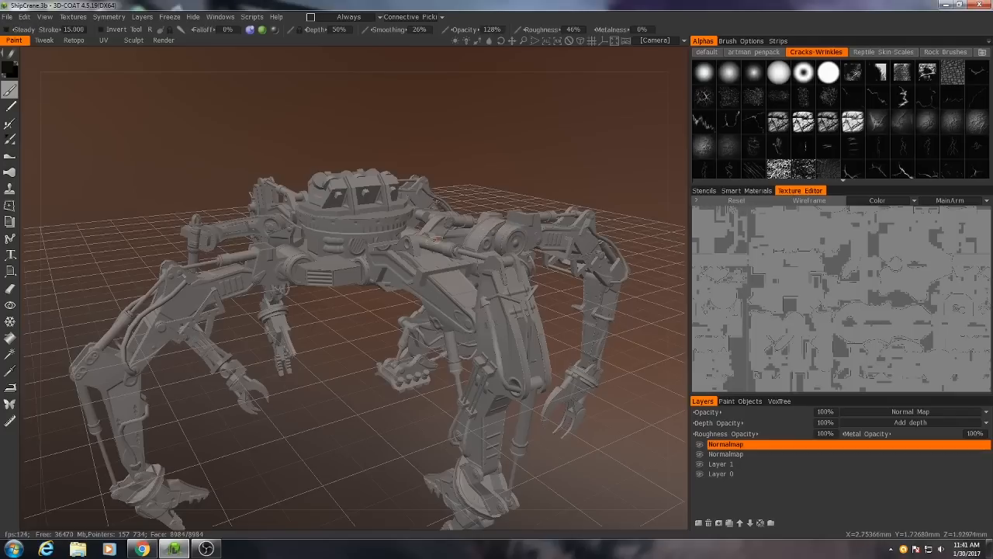
mouse_move(376, 372)
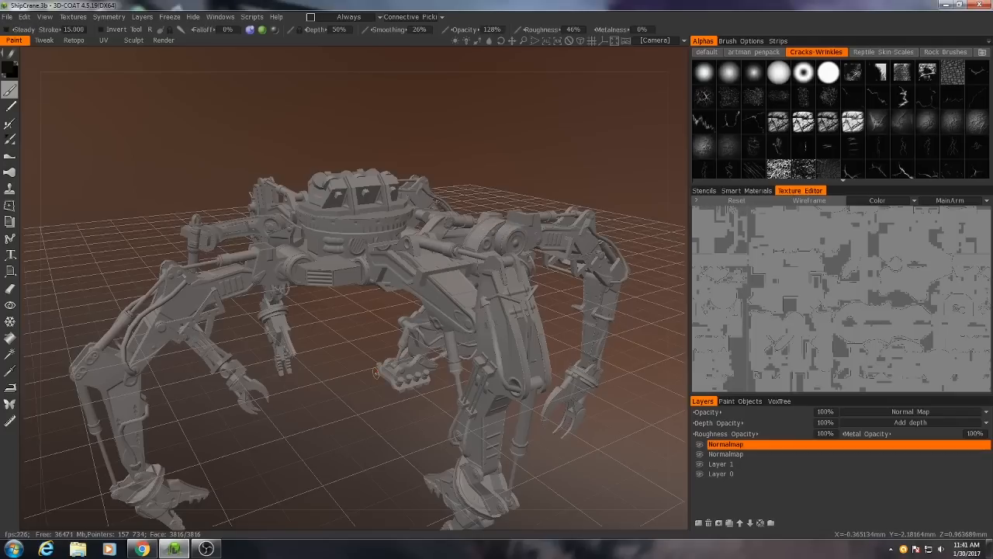
mouse_move(367, 357)
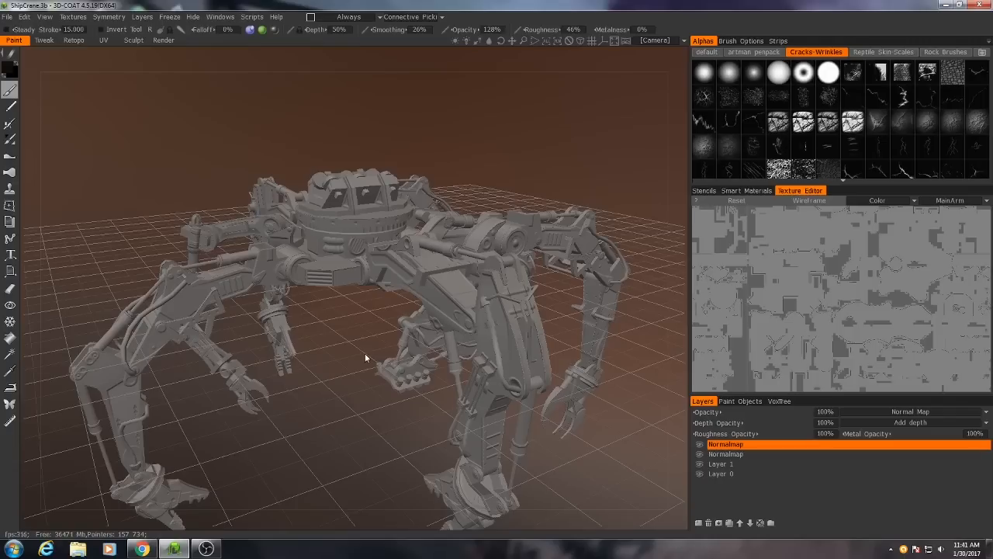
click(73, 16)
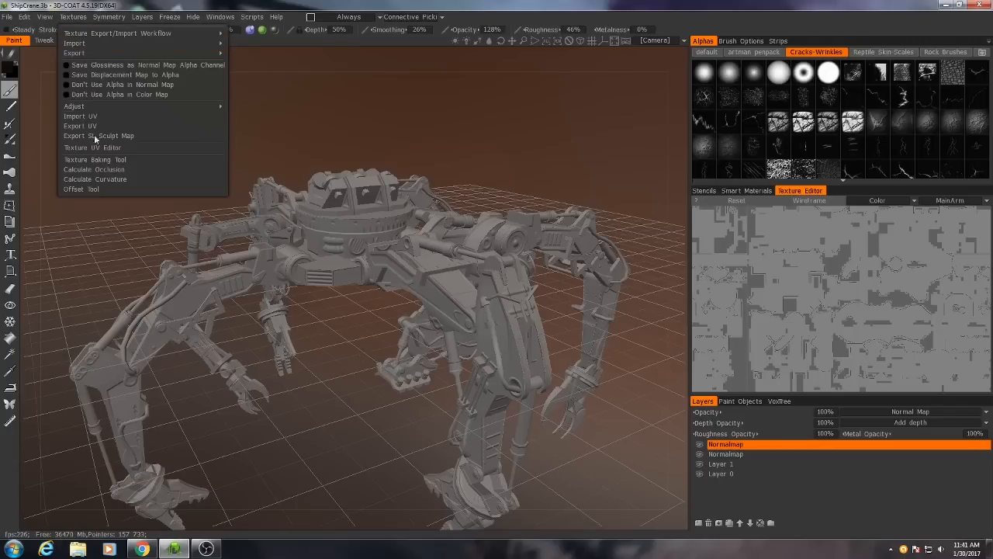
mouse_move(112, 180)
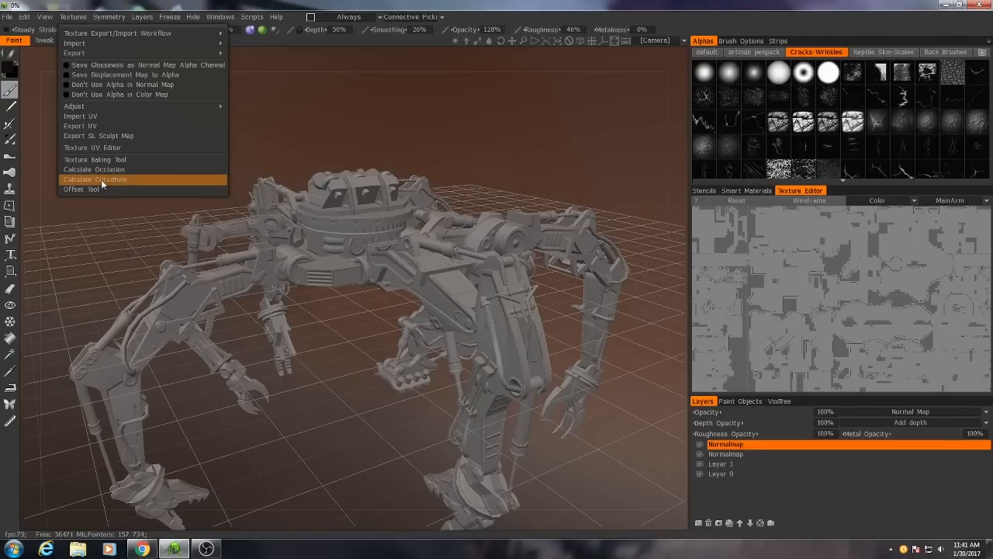
mouse_move(158, 239)
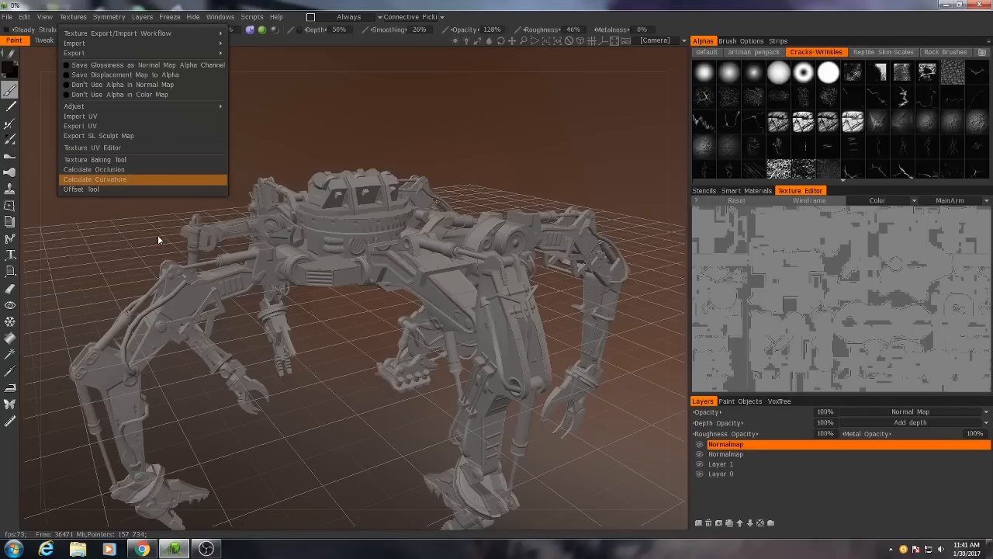
click(93, 180)
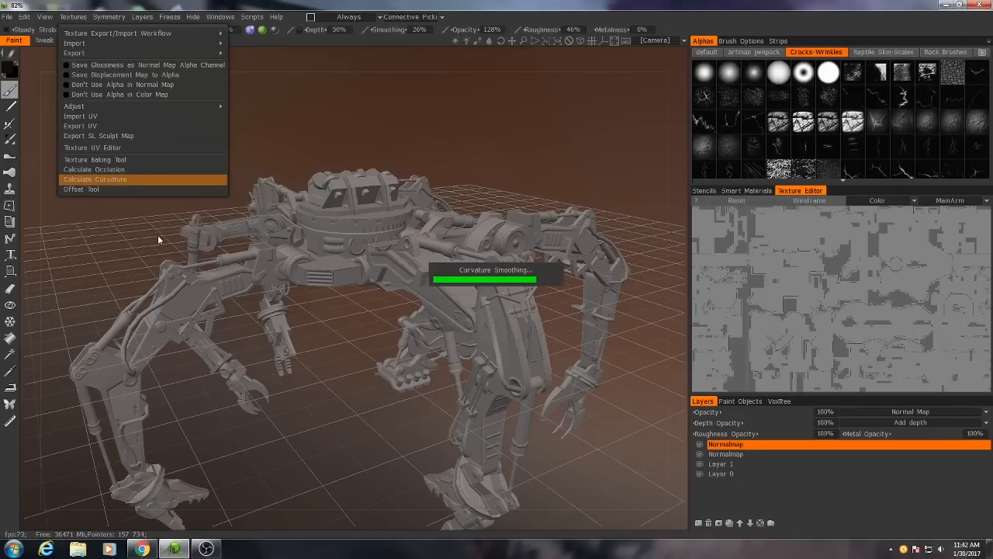
click(94, 179)
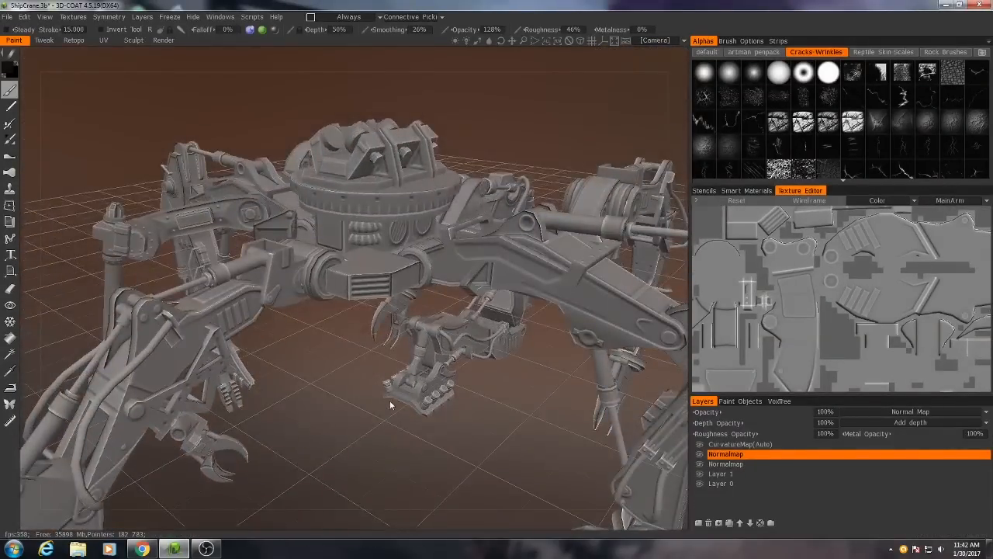
drag(391, 404, 489, 411)
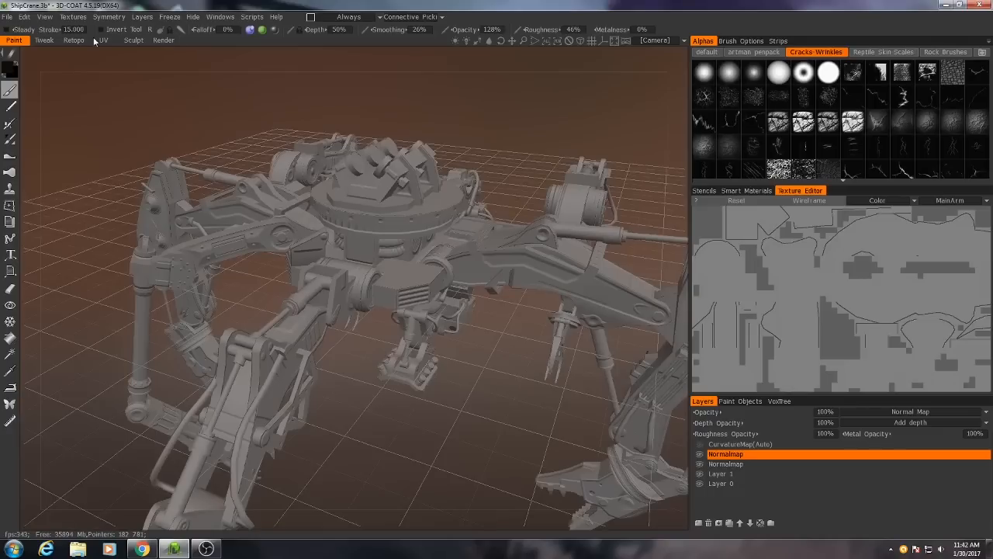
Step: Run Calculate Occlusion to bake an AmbientOcclusion layer on the mech
click(72, 16)
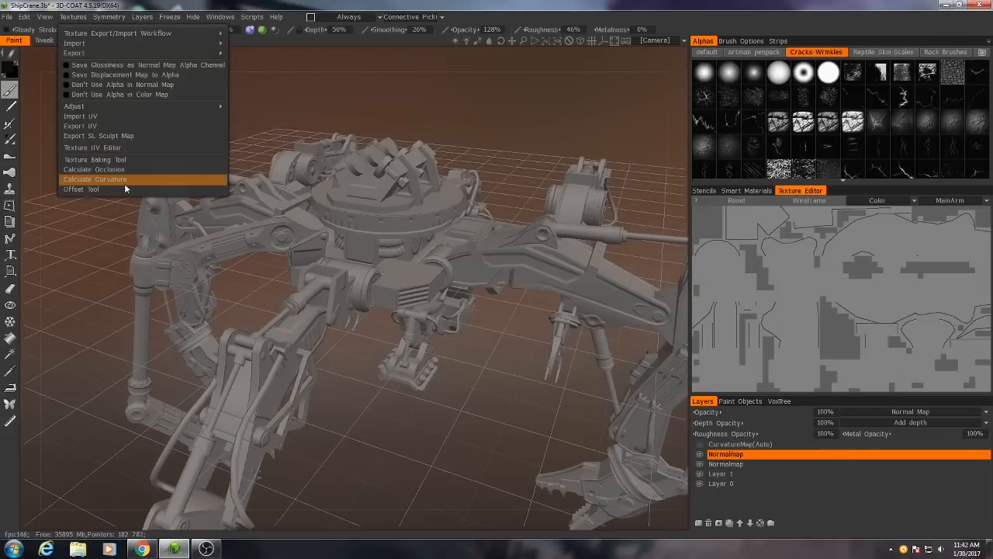
mouse_move(93, 180)
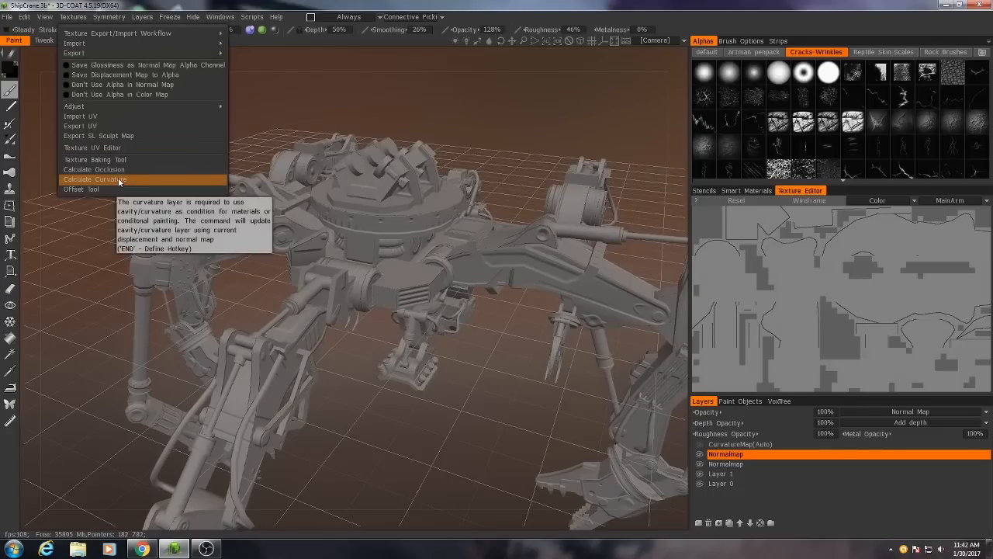
click(94, 170)
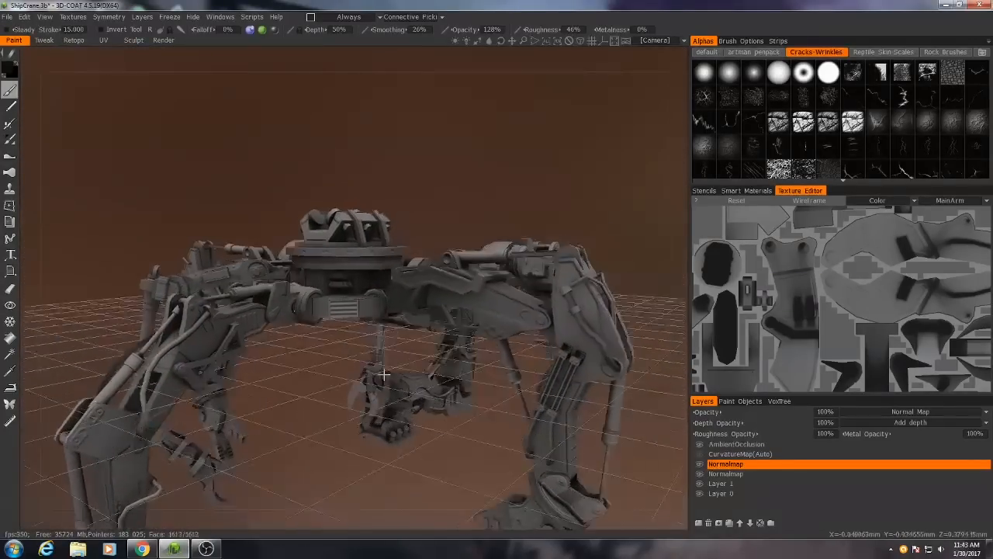
drag(381, 378, 358, 384)
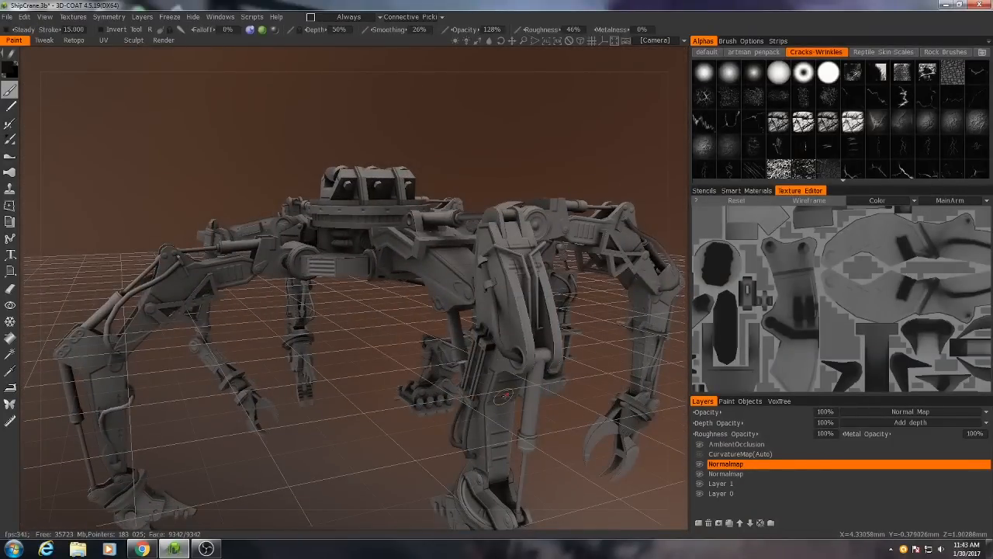
Step: Set the AmbientOcclusion layer's opacity to 50%
click(736, 444)
text(5)
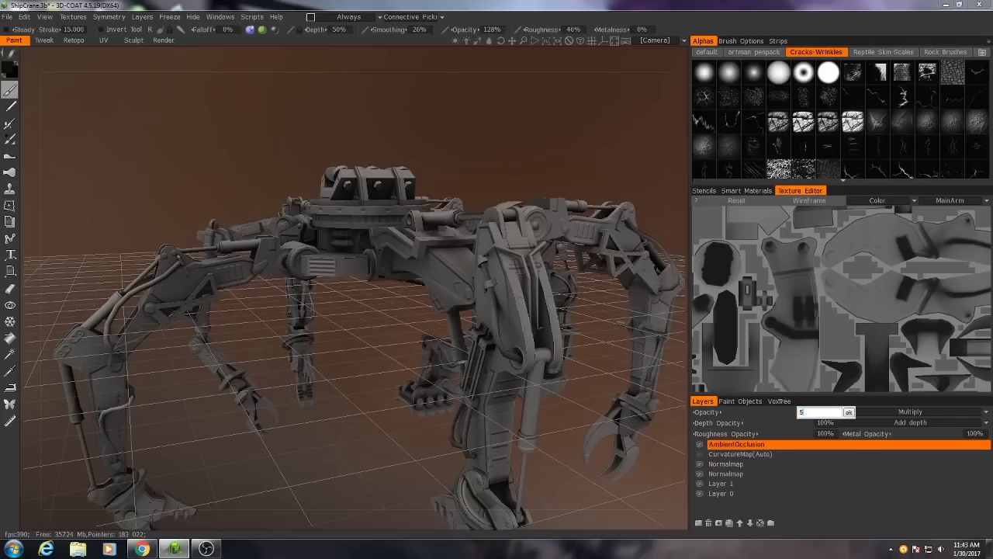
click(819, 411)
text(0%)
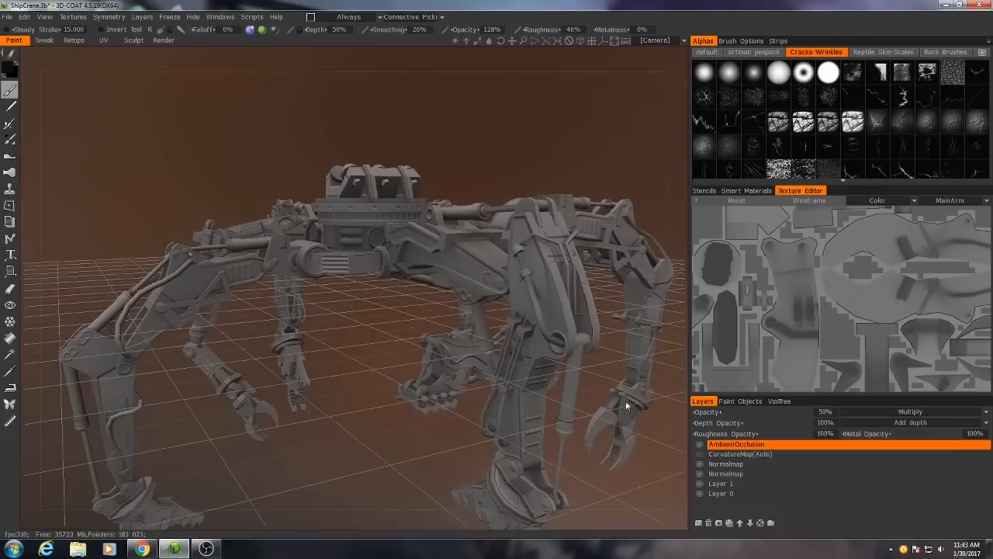
click(700, 443)
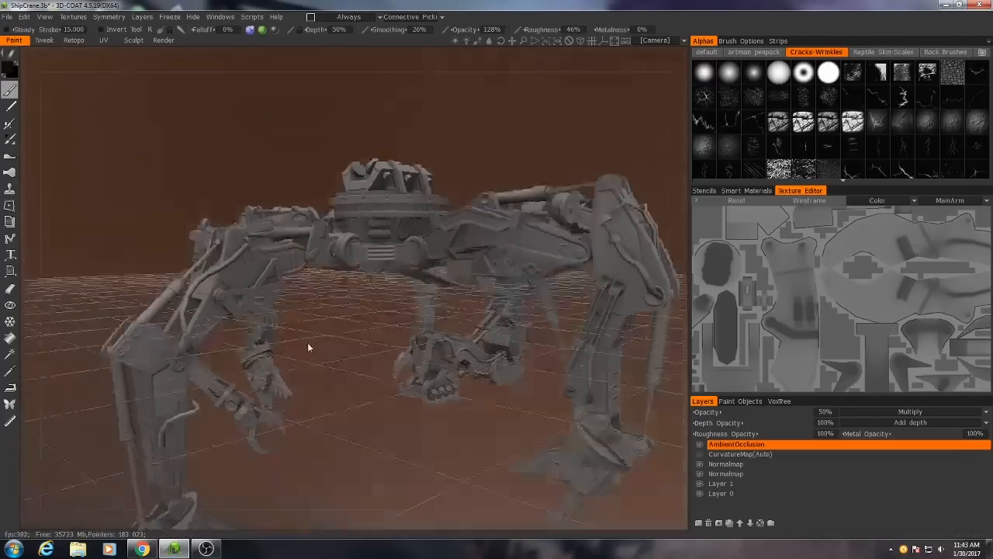
drag(309, 347, 370, 339)
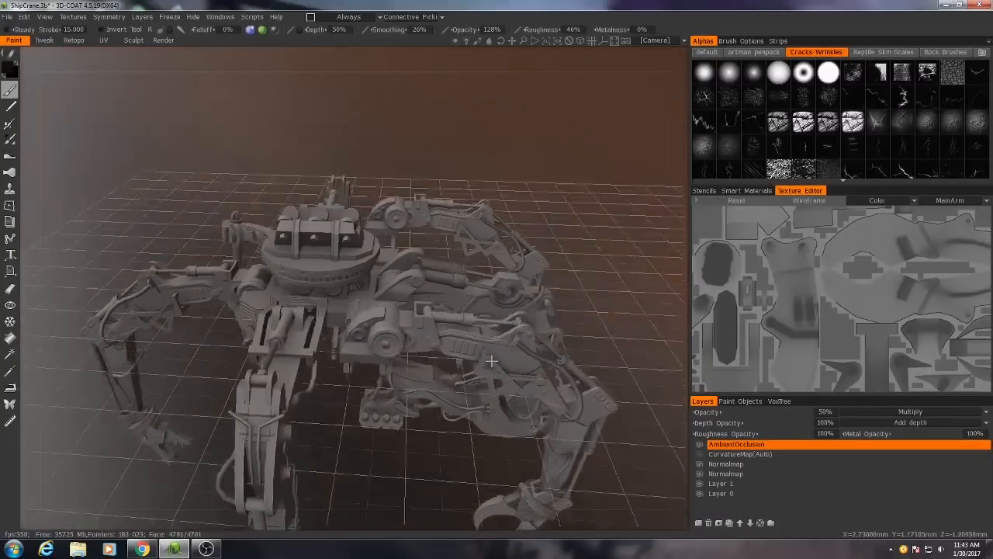
drag(492, 360, 423, 385)
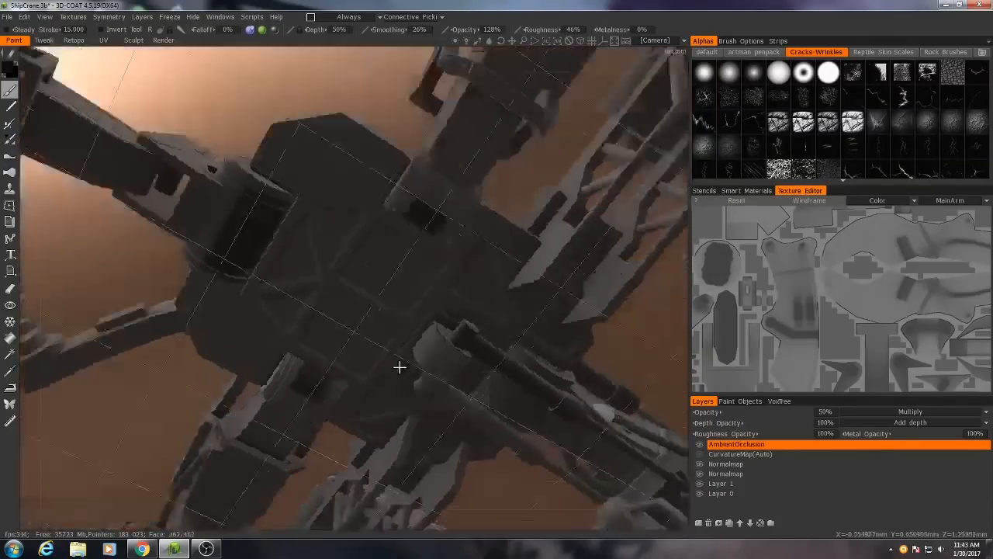
drag(401, 368, 419, 179)
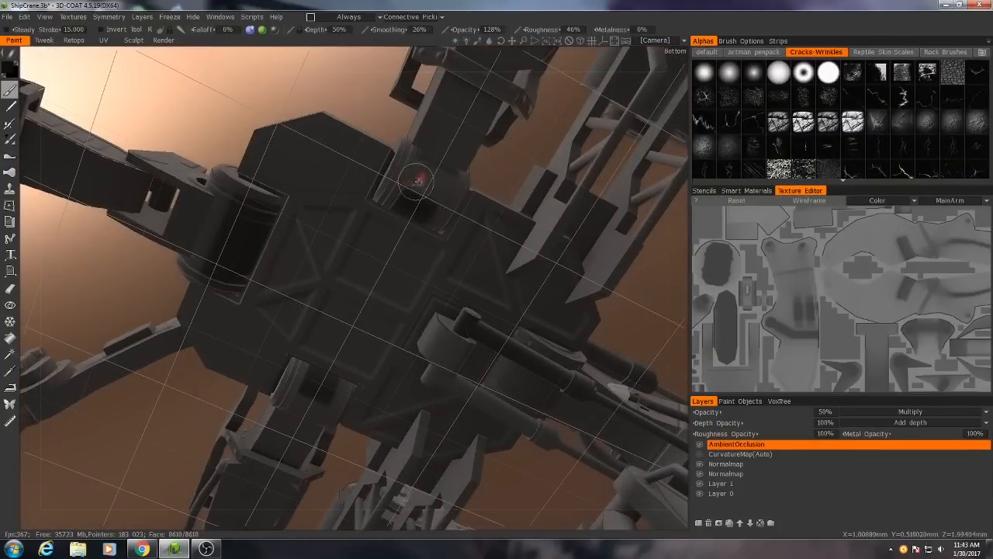
drag(419, 179, 450, 280)
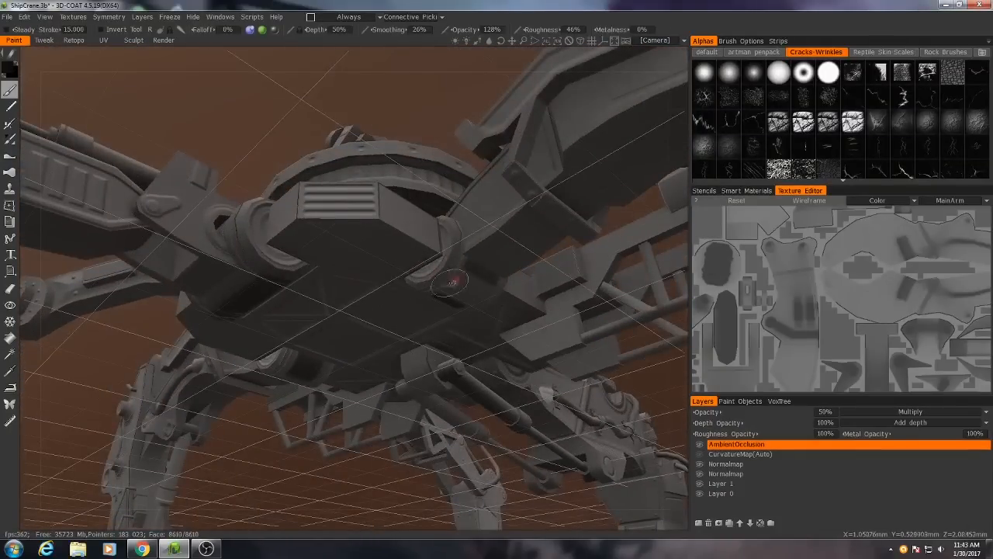
drag(450, 279, 404, 337)
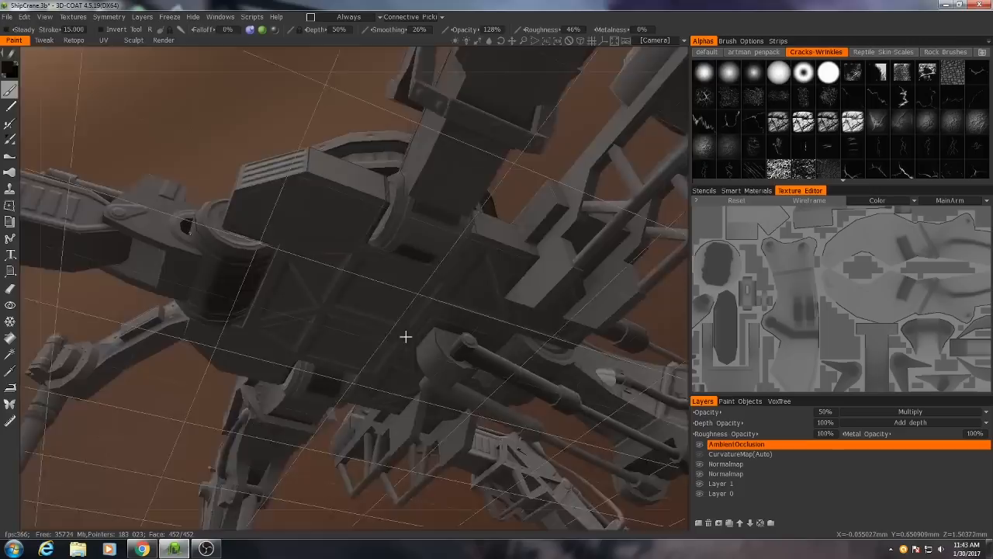
drag(404, 337, 442, 318)
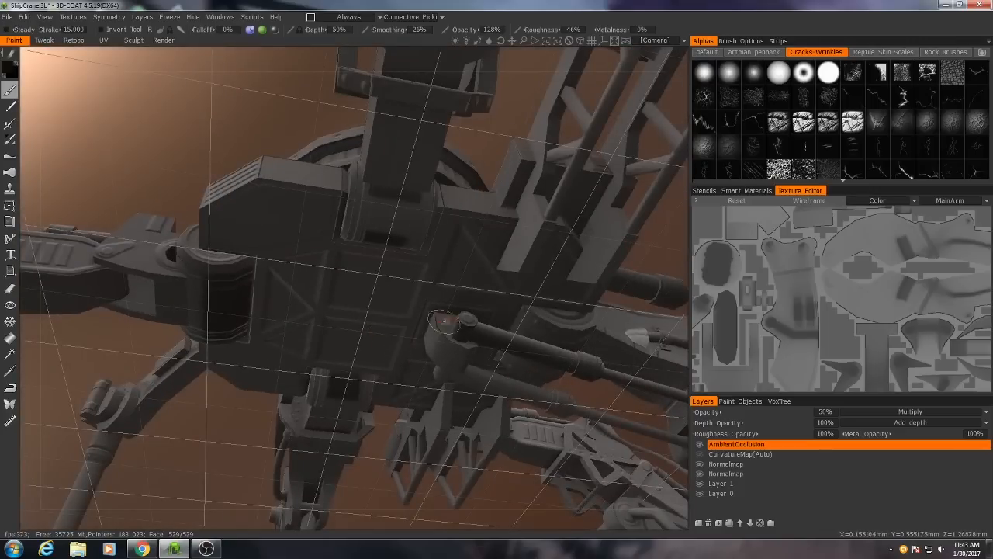
drag(442, 318, 531, 292)
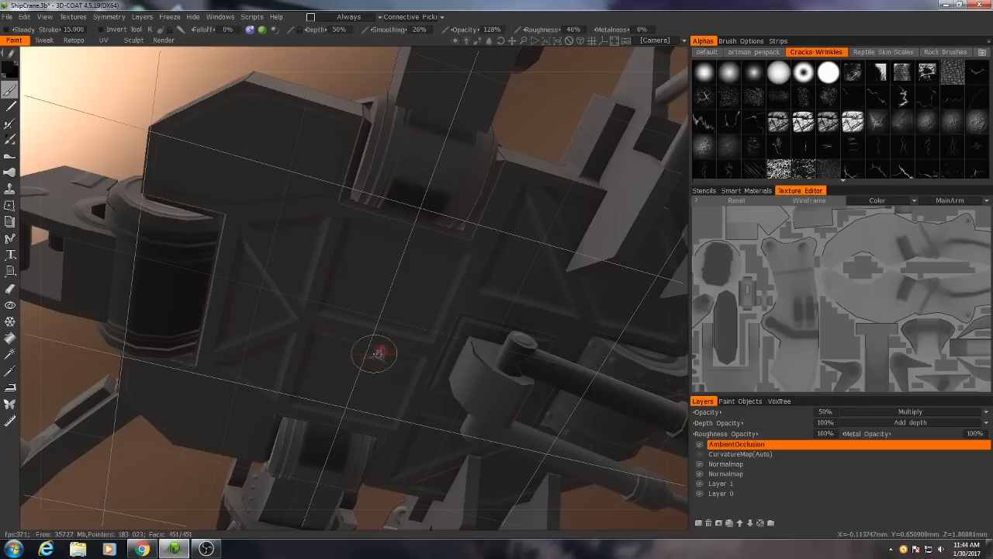
Step: Erase the dark AO patches from the parts beneath the mech hull with the Eraser
drag(376, 354, 447, 335)
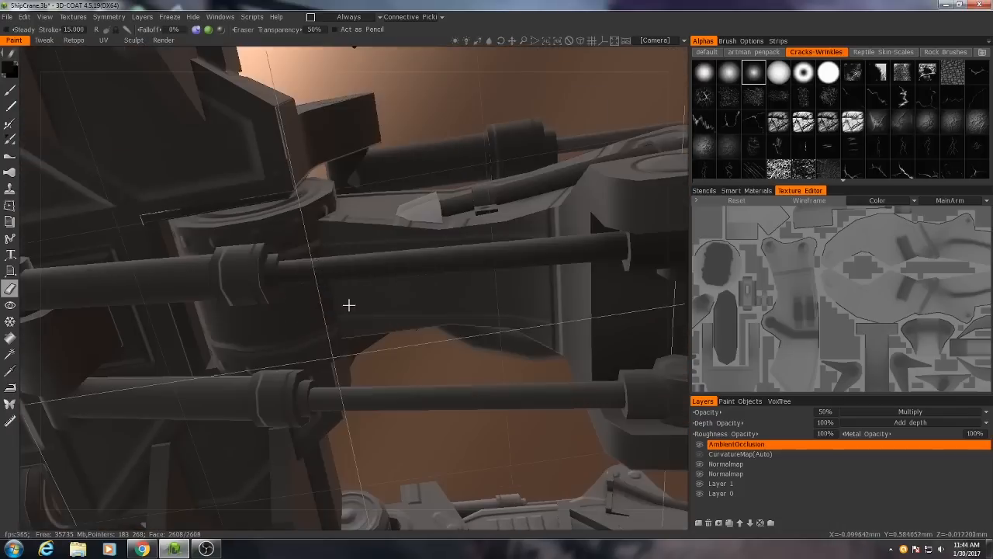
drag(349, 304, 267, 374)
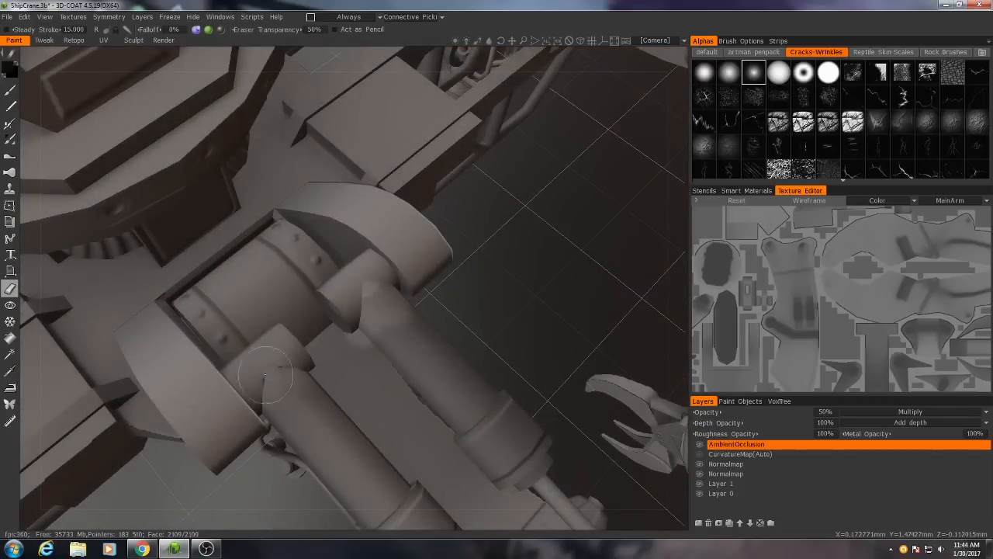